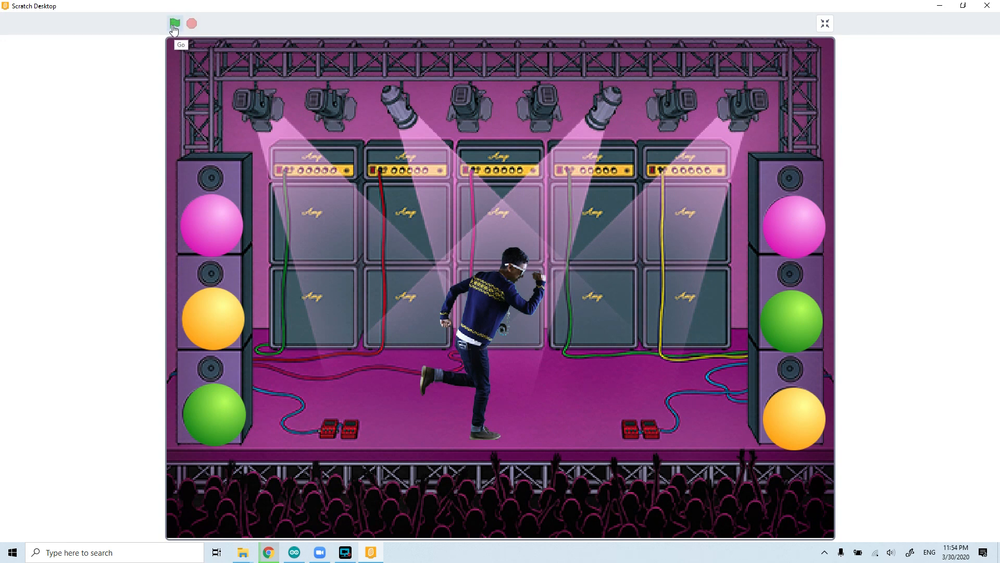
Run the finished concert project full-screen, restarting it twice to watch the animation
click(174, 23)
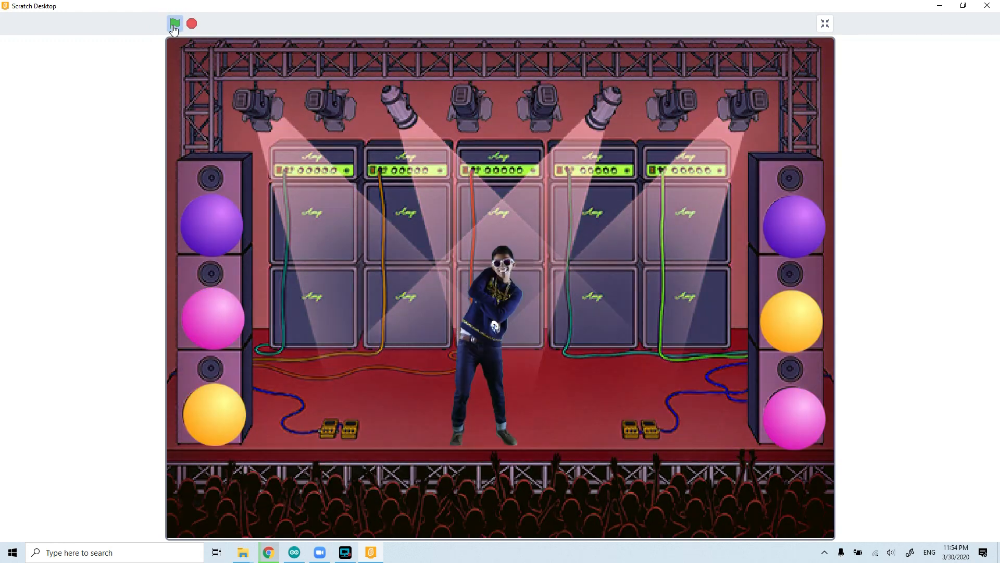
click(174, 23)
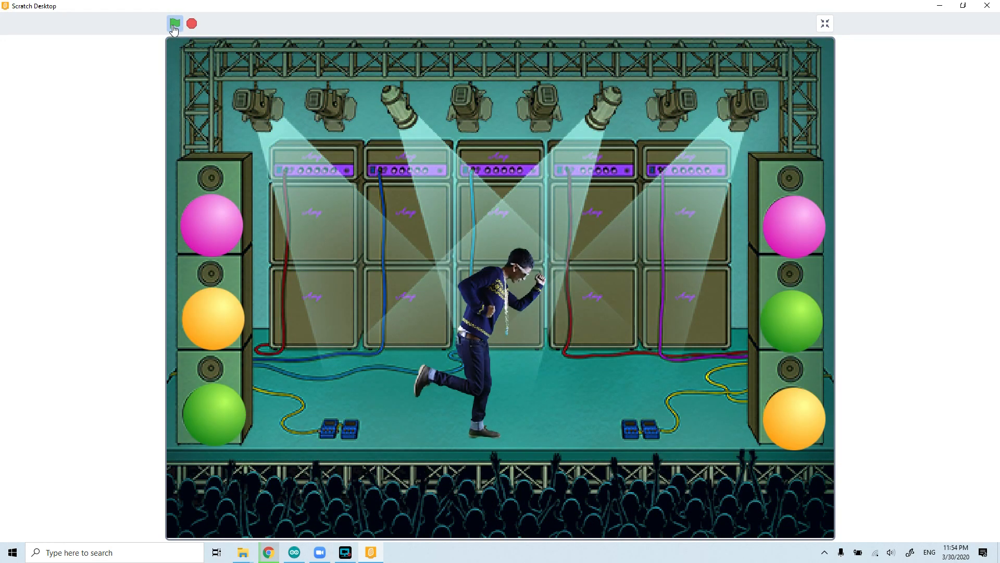
click(174, 24)
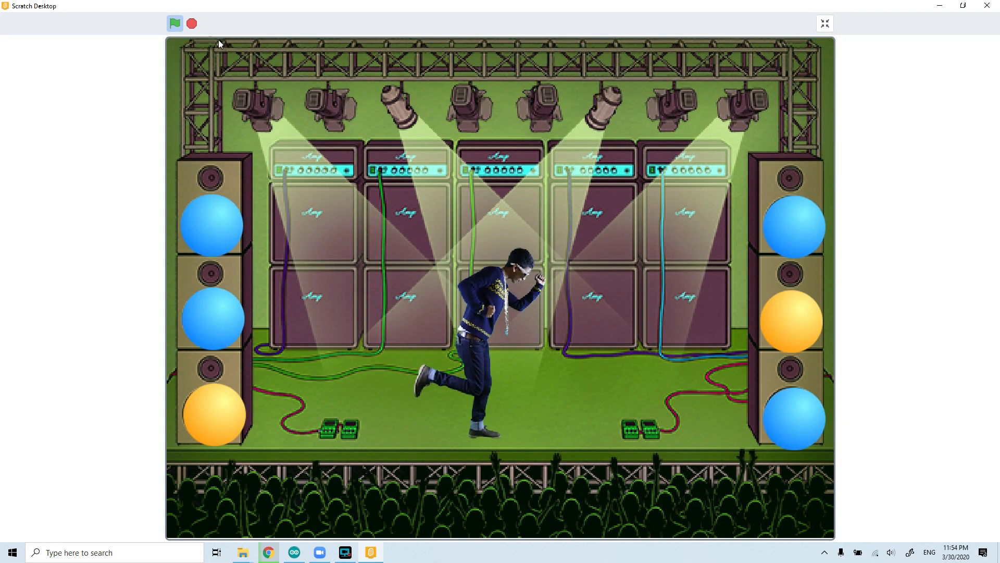
mouse_move(191, 24)
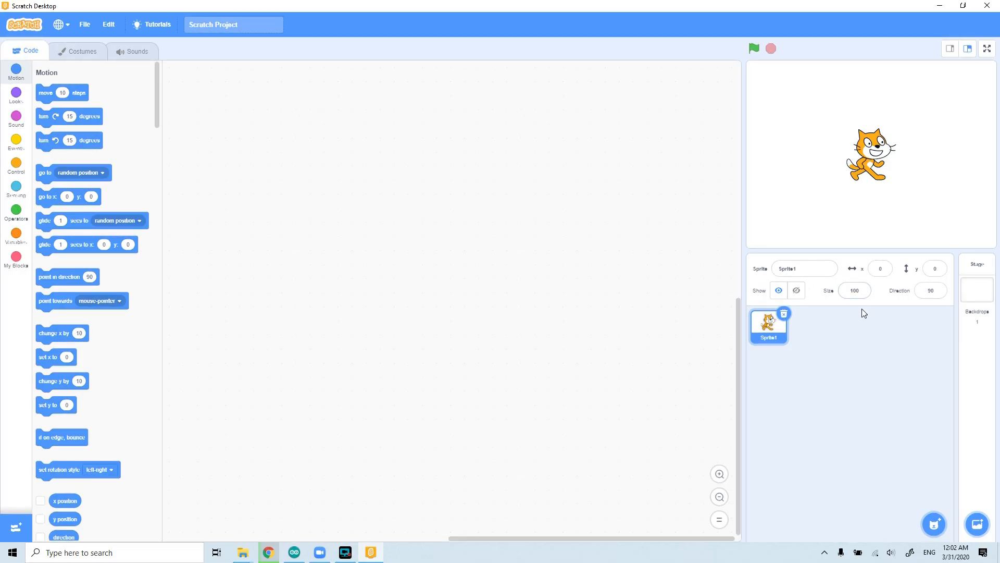
mouse_move(838, 344)
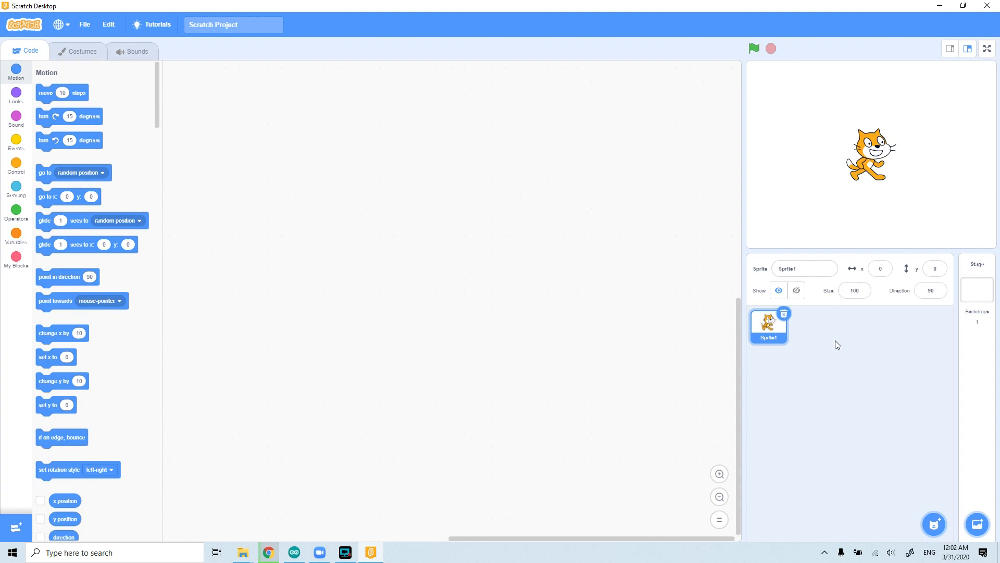
mouse_move(785, 320)
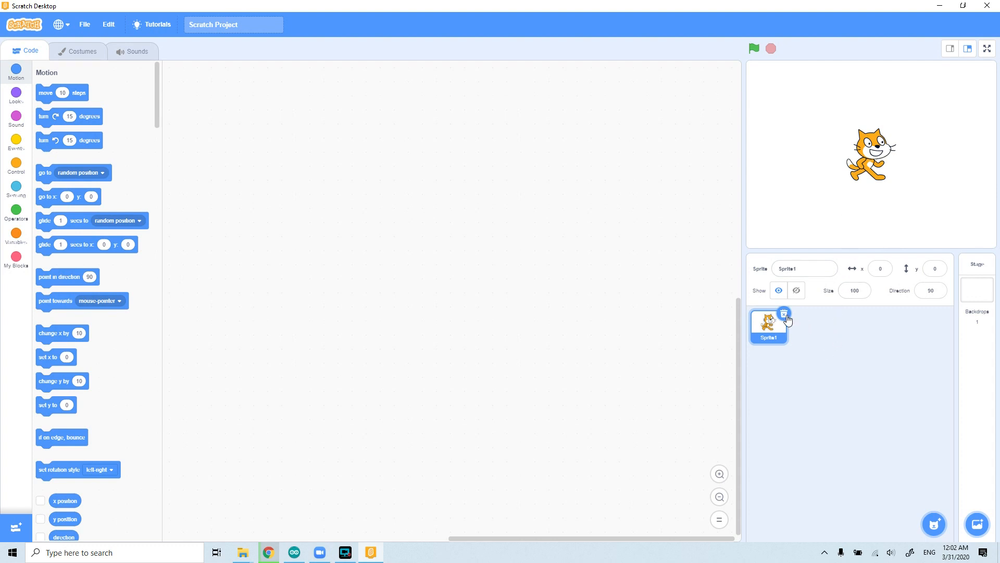
Delete the default cat sprite Sprite1 from the new project
click(784, 313)
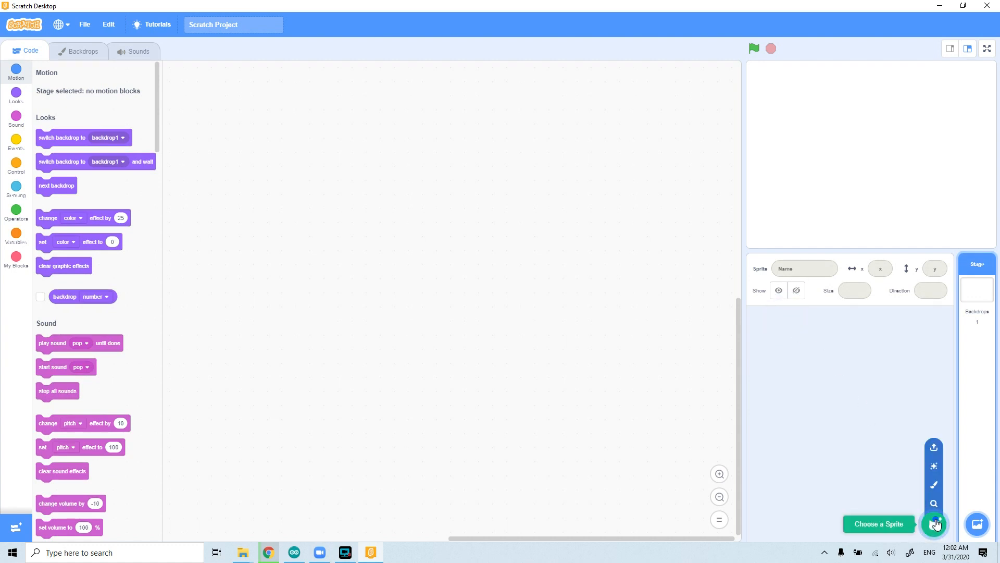
Add the Champ99 sprite from the Dance category of the sprite library
click(935, 524)
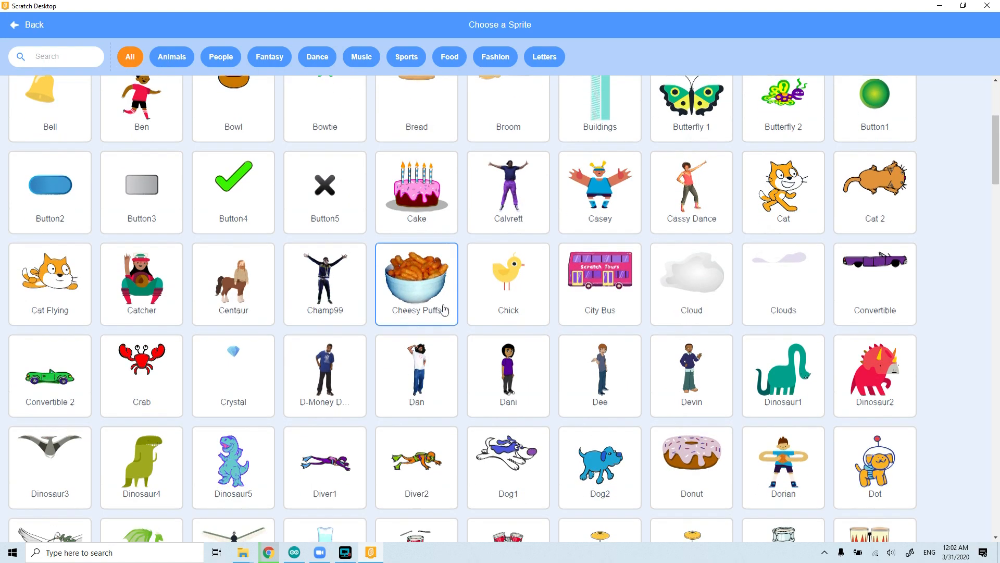
scroll(down, 3)
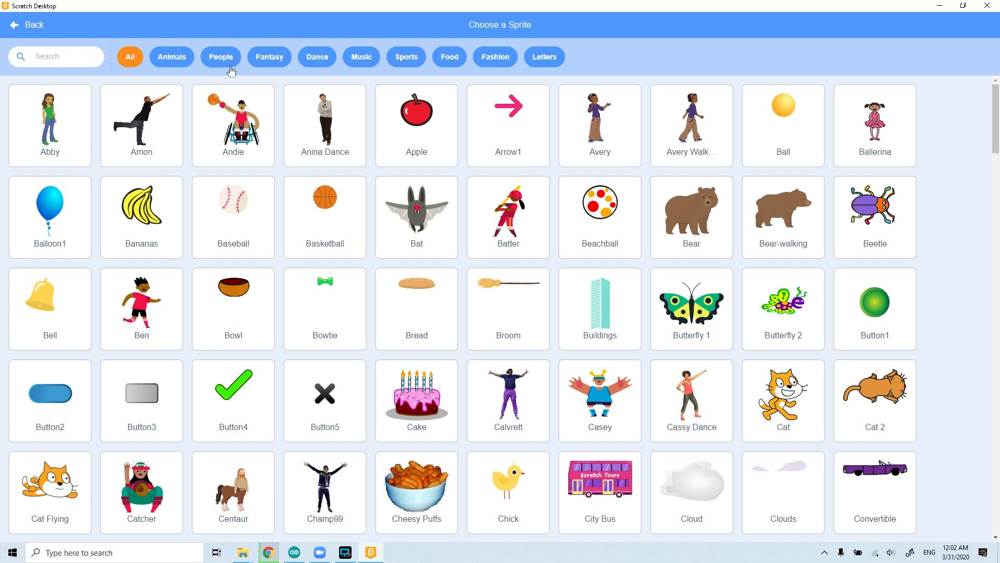
mouse_move(313, 66)
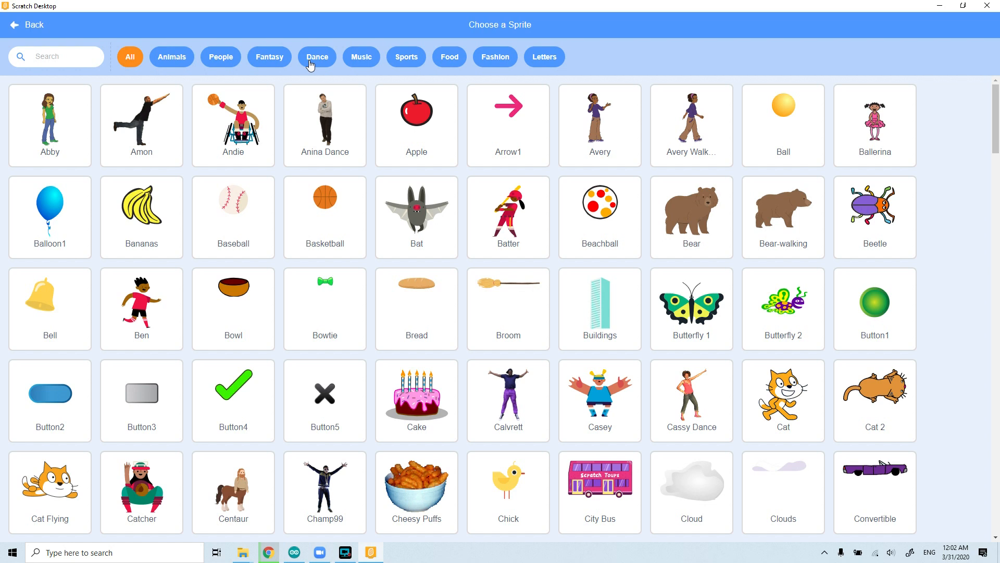
mouse_move(322, 68)
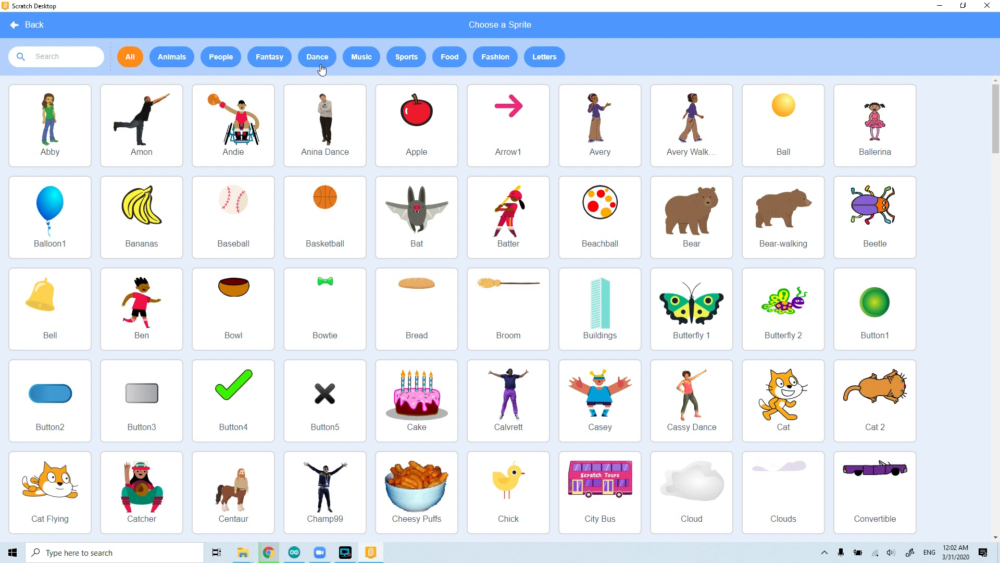
mouse_move(329, 71)
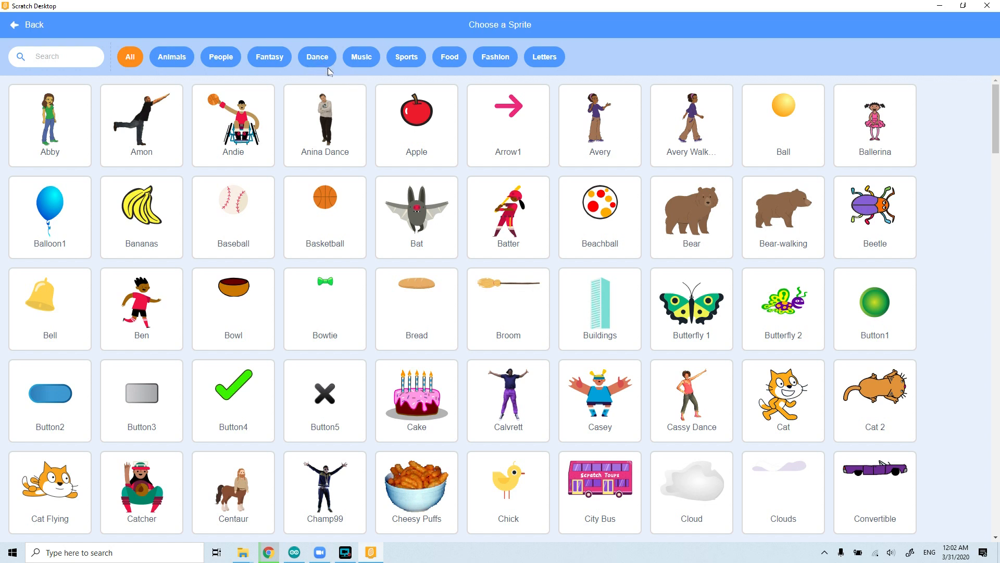
mouse_move(324, 63)
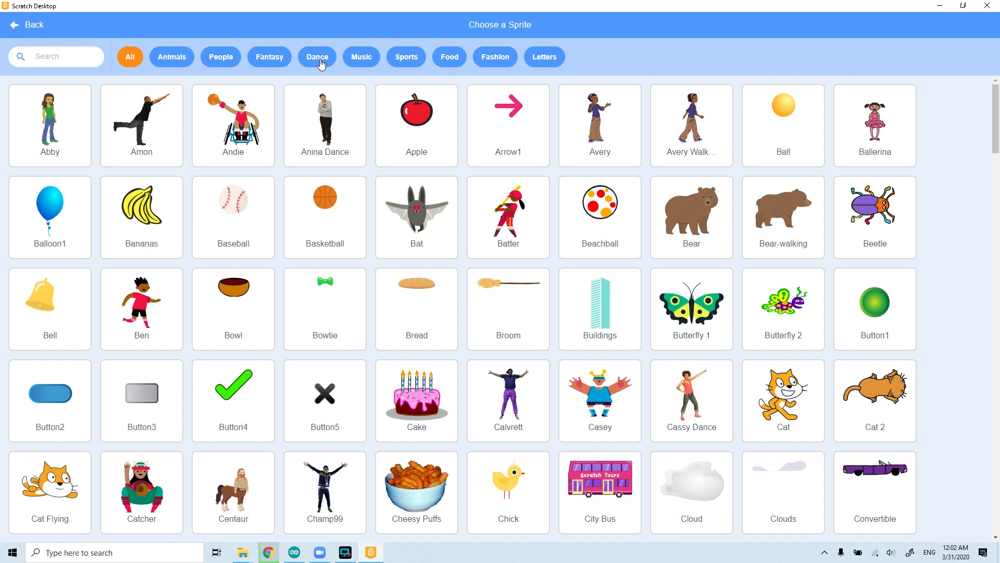
click(318, 57)
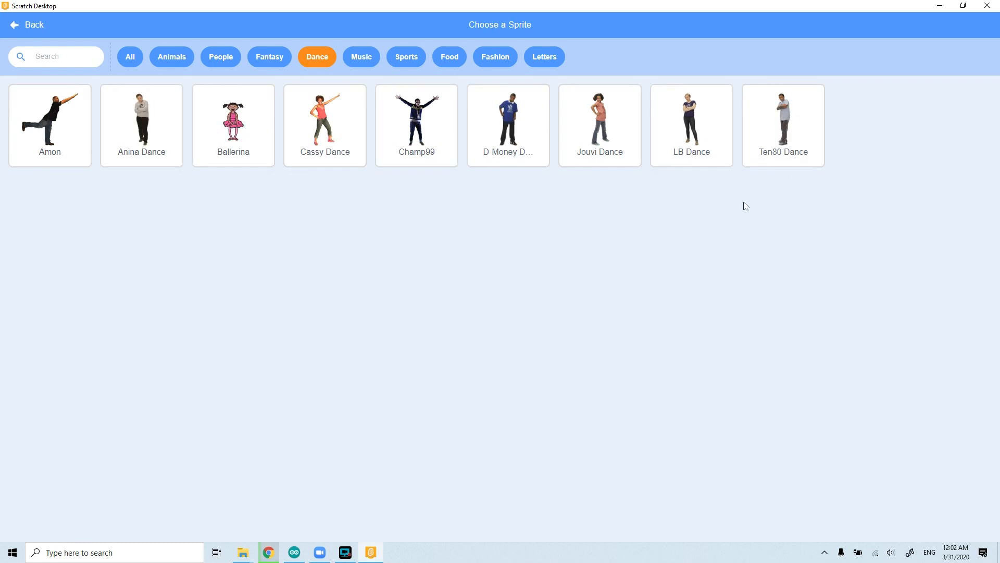
mouse_move(296, 208)
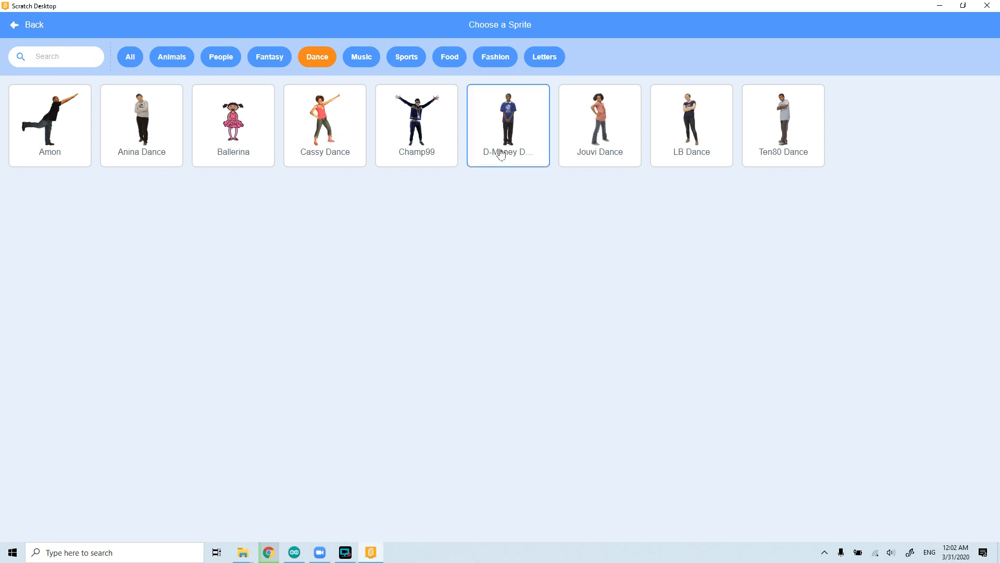
click(691, 125)
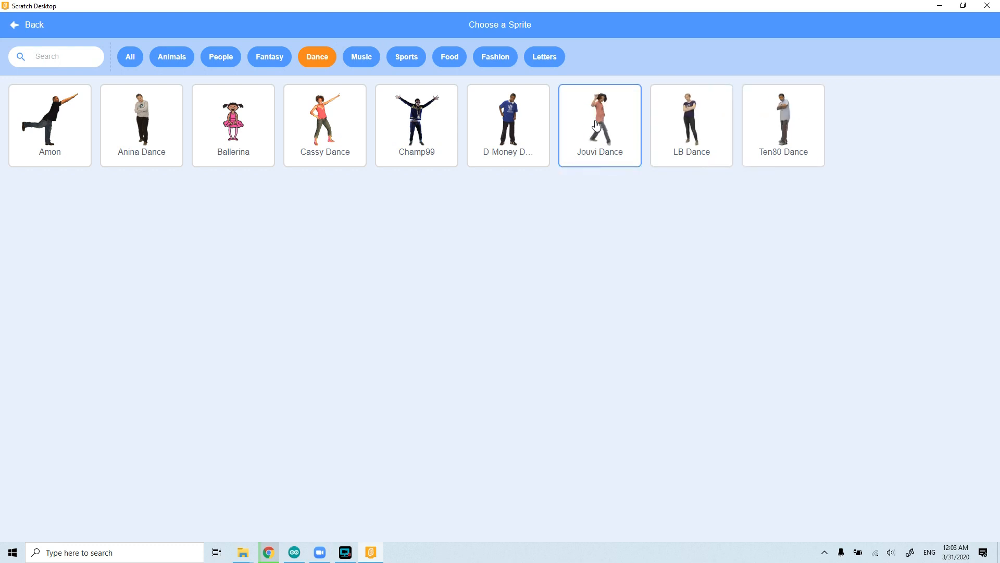
click(508, 125)
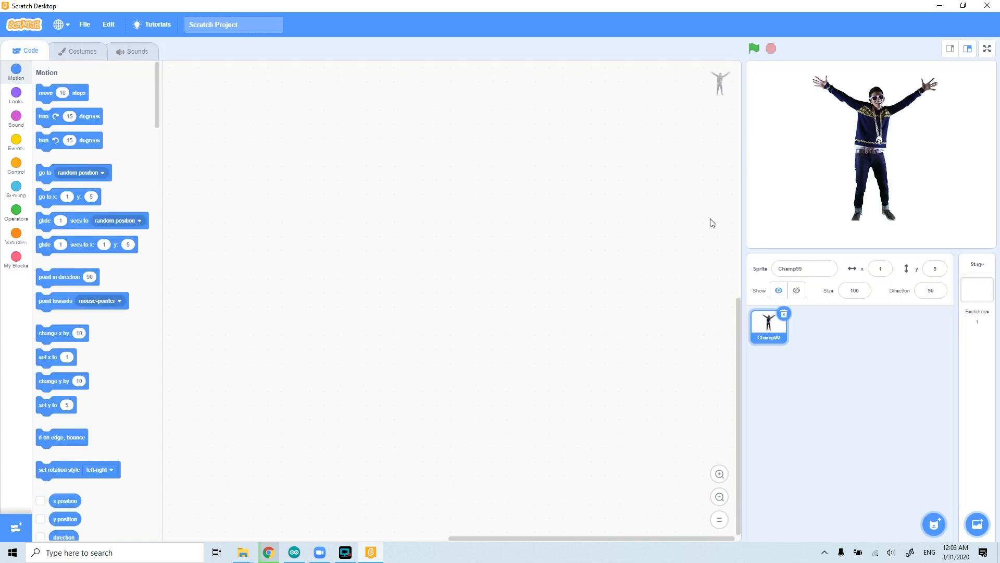
mouse_move(866, 330)
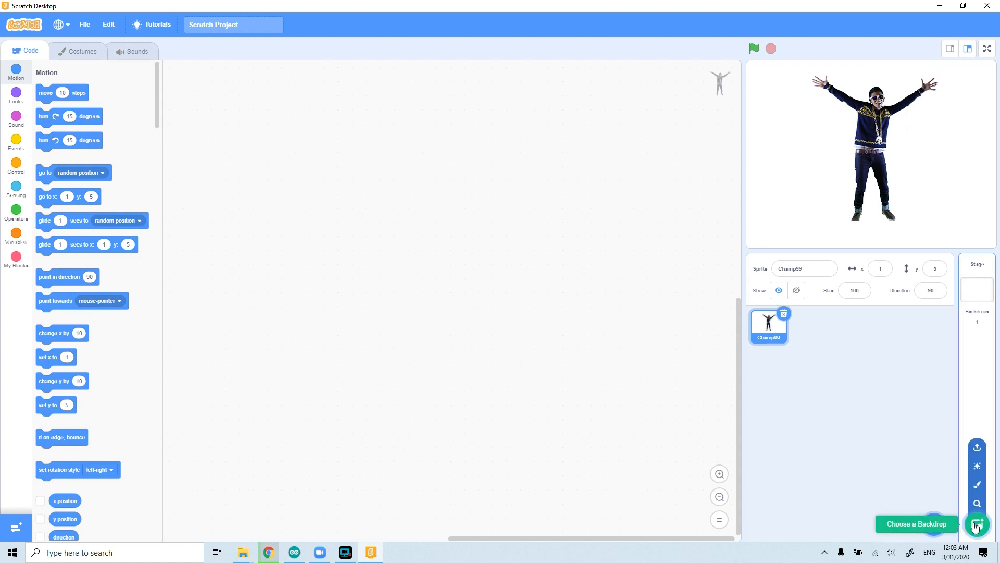
Choose the Concert backdrop from the Indoors backdrop category
click(975, 524)
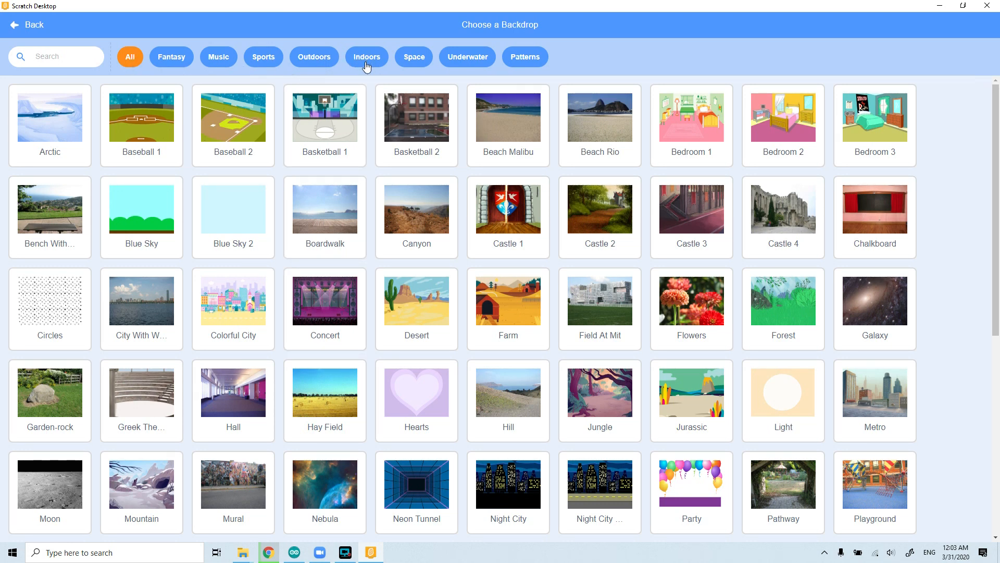
mouse_move(366, 64)
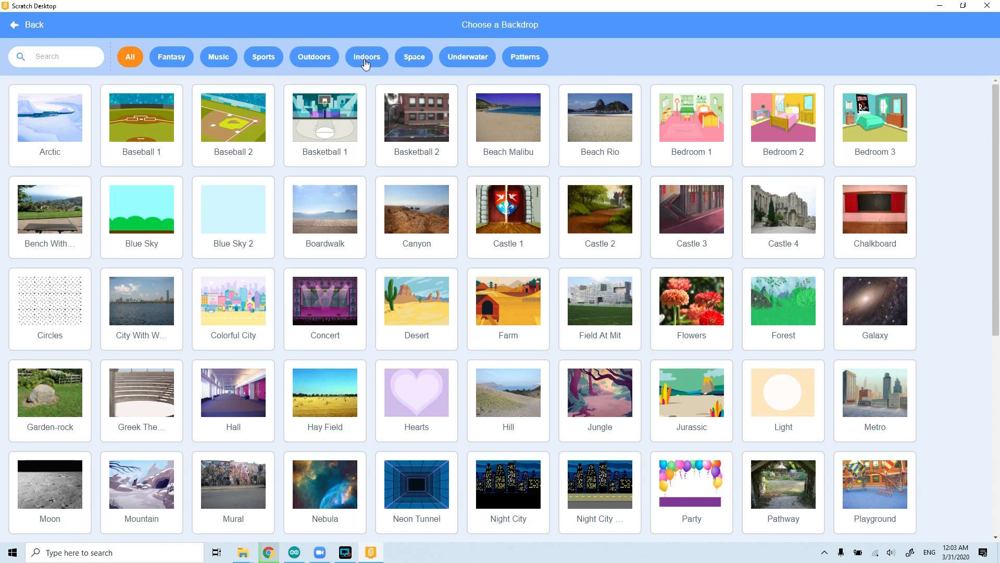
click(367, 56)
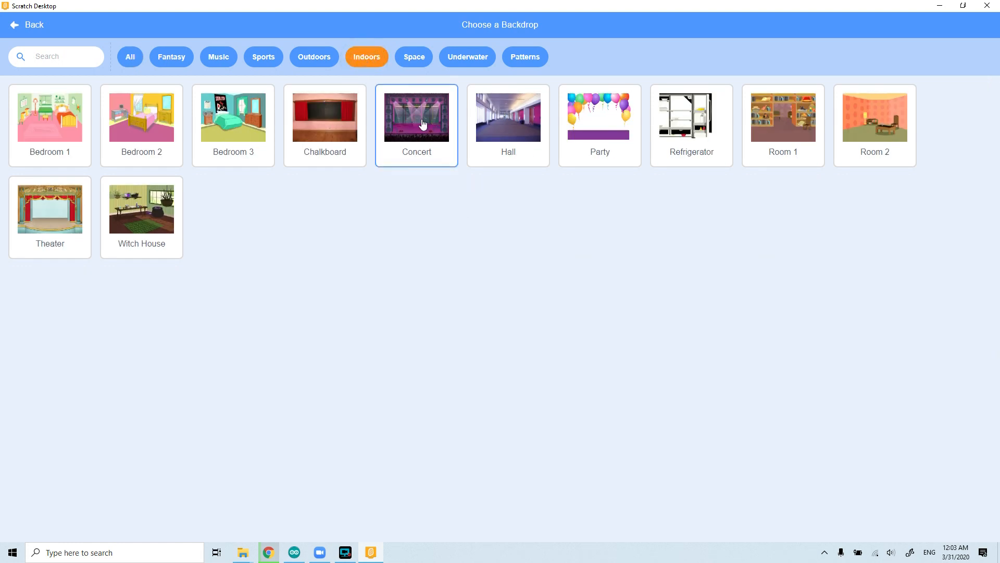
click(416, 116)
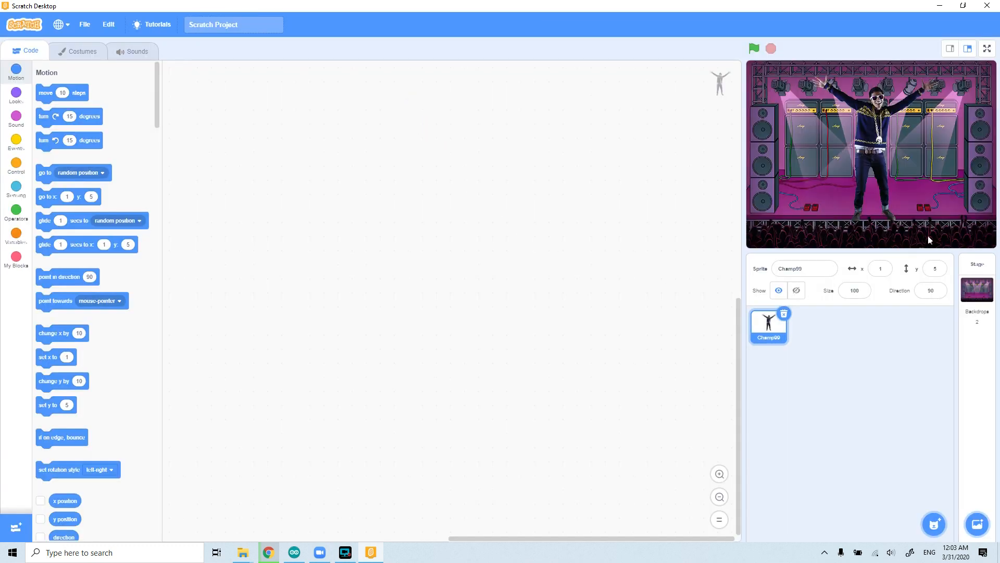
Resize Champ99 to 50, reposition him, then set his size to 55
click(796, 291)
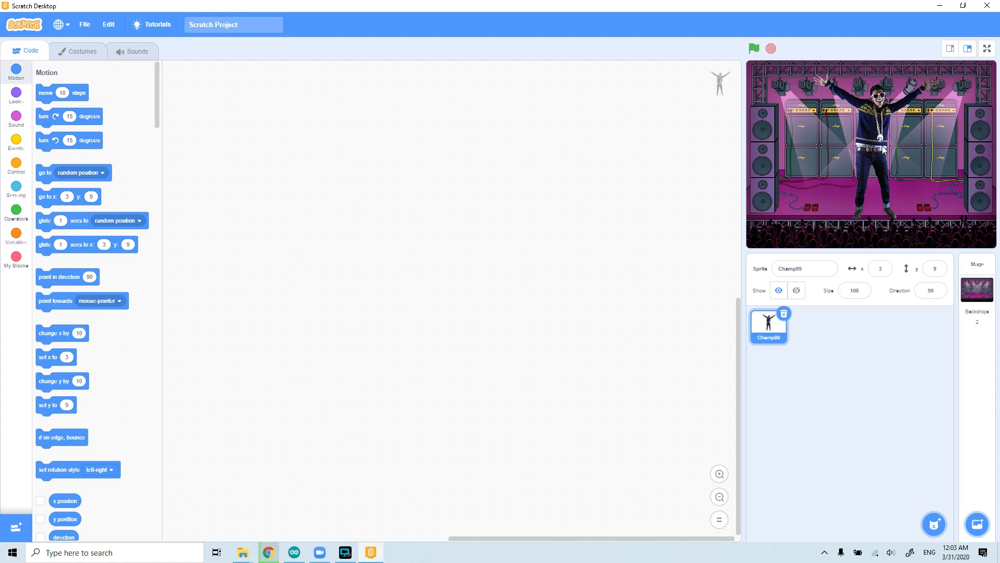
mouse_move(854, 304)
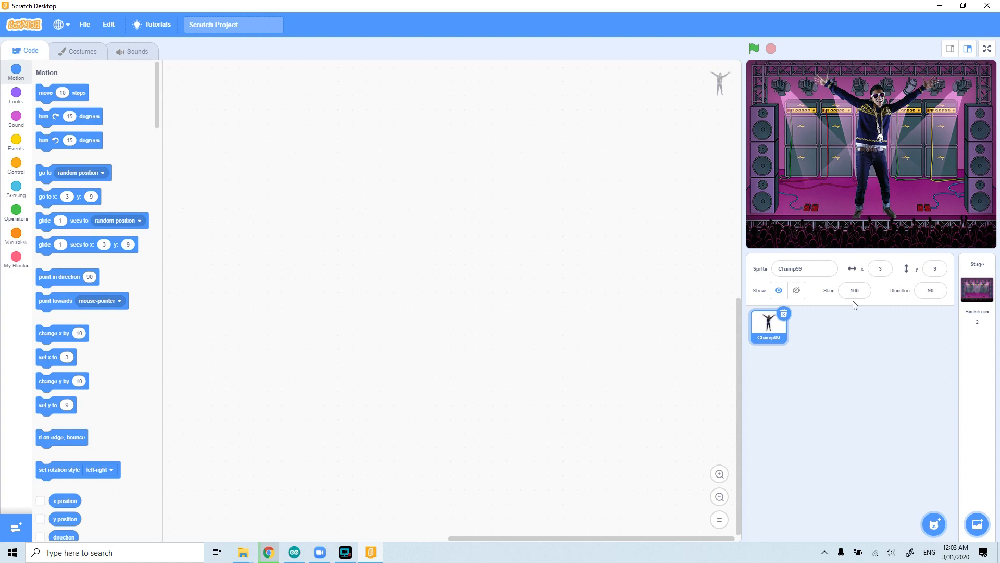
click(855, 291)
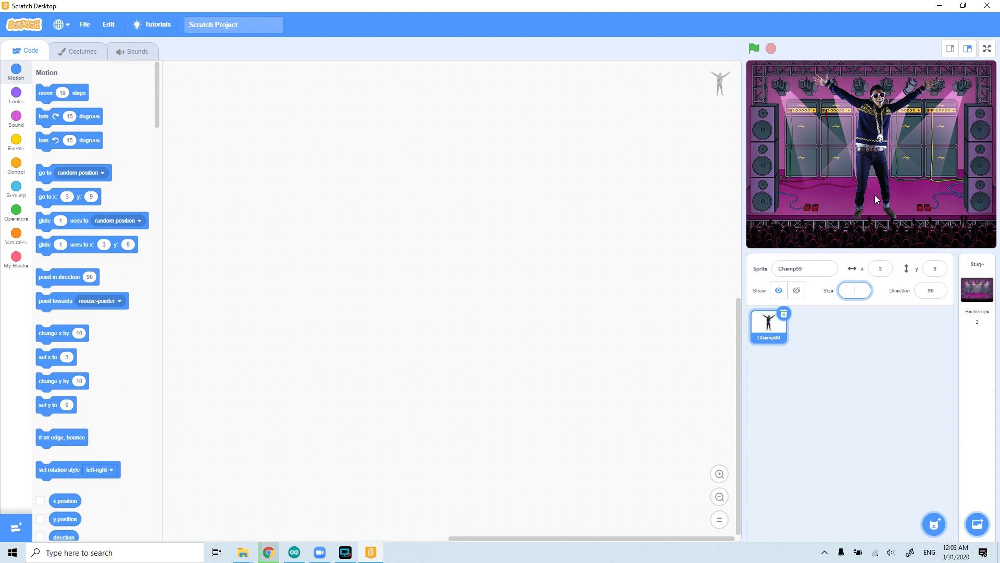
mouse_move(892, 141)
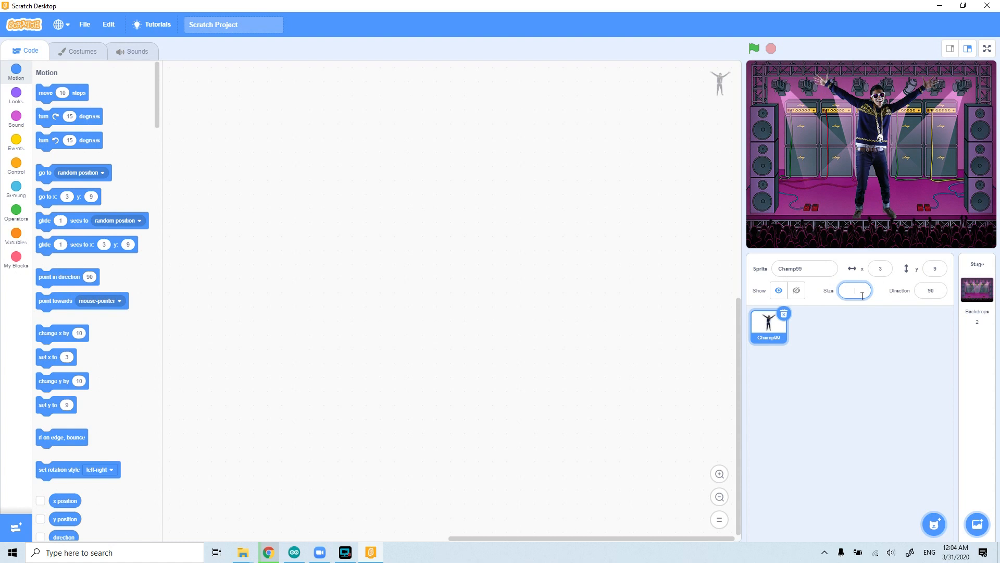
text(50)
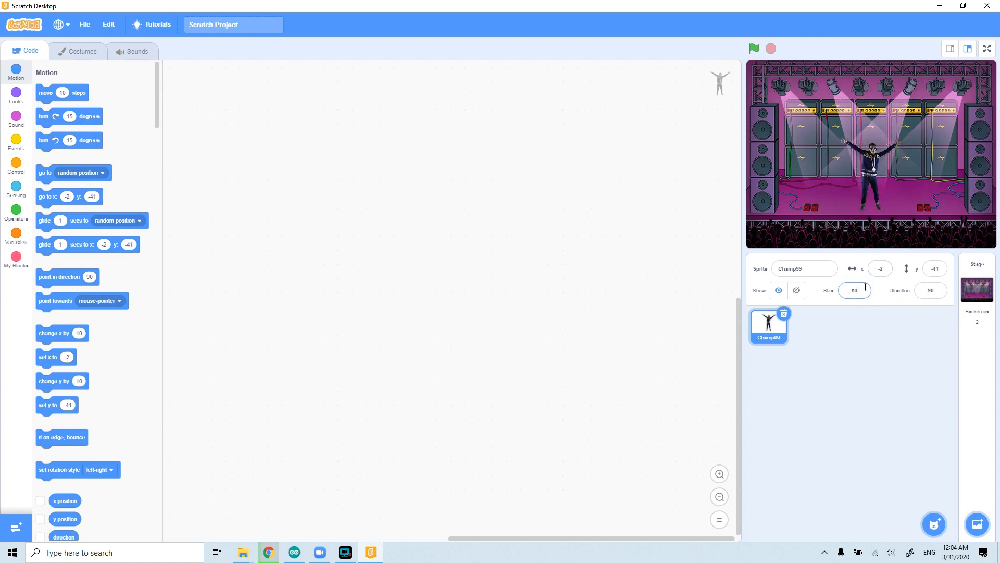
click(854, 290)
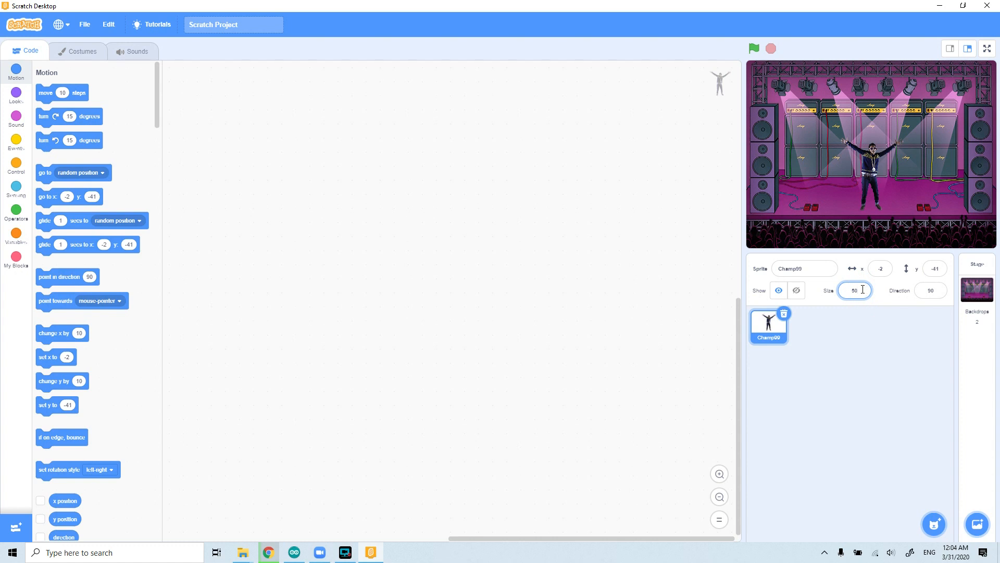
click(855, 290)
text(55)
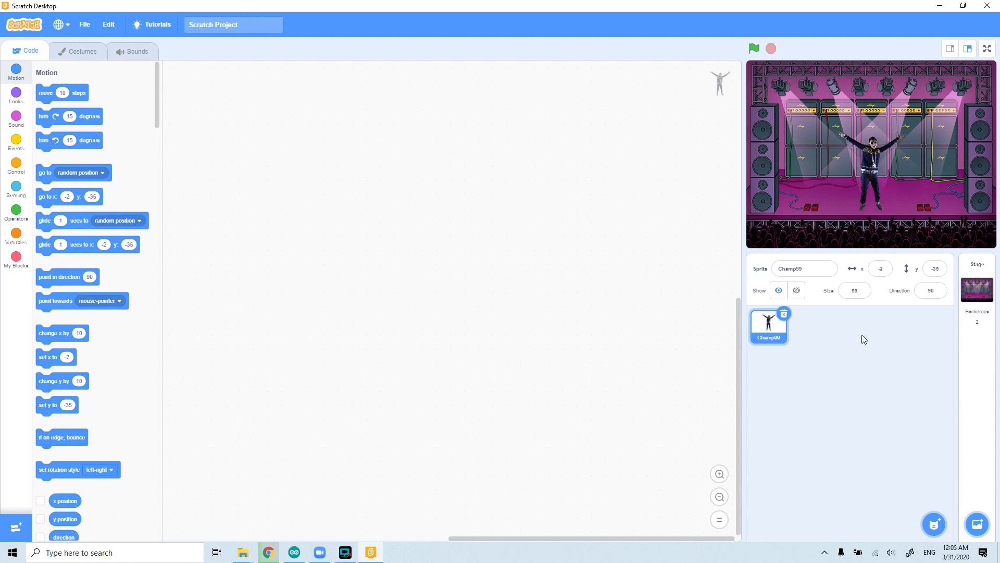
mouse_move(861, 338)
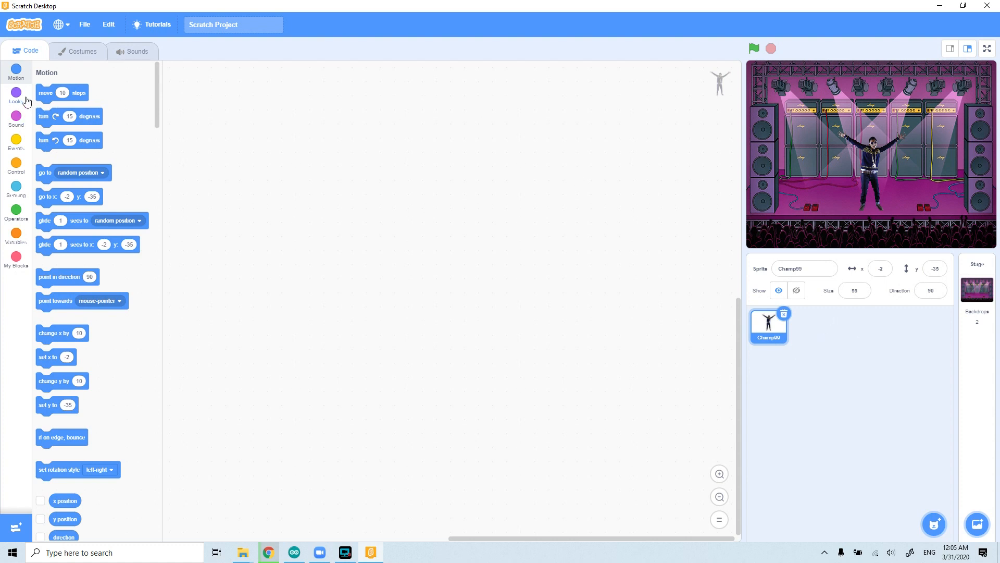
mouse_move(16, 121)
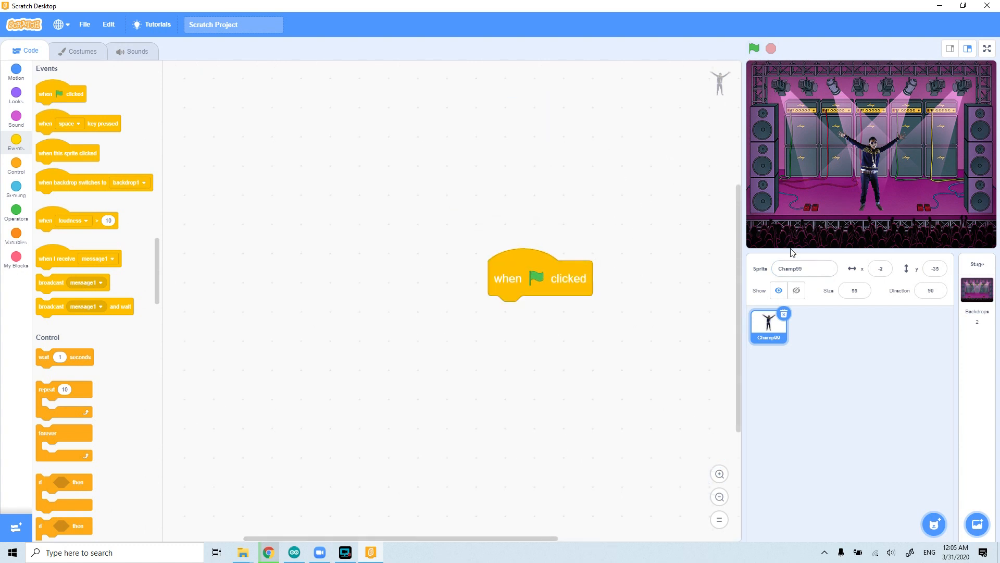
mouse_move(474, 292)
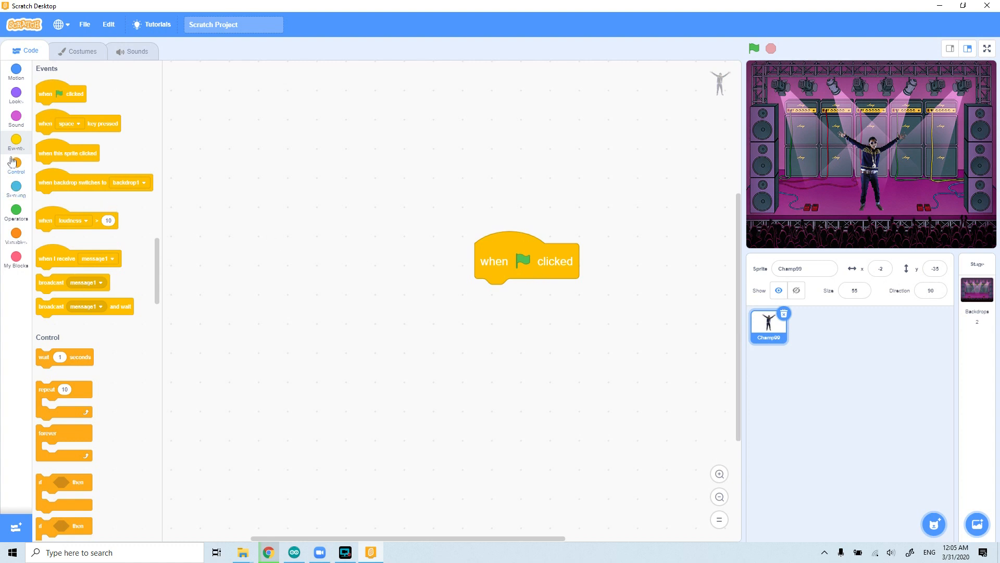
mouse_move(19, 174)
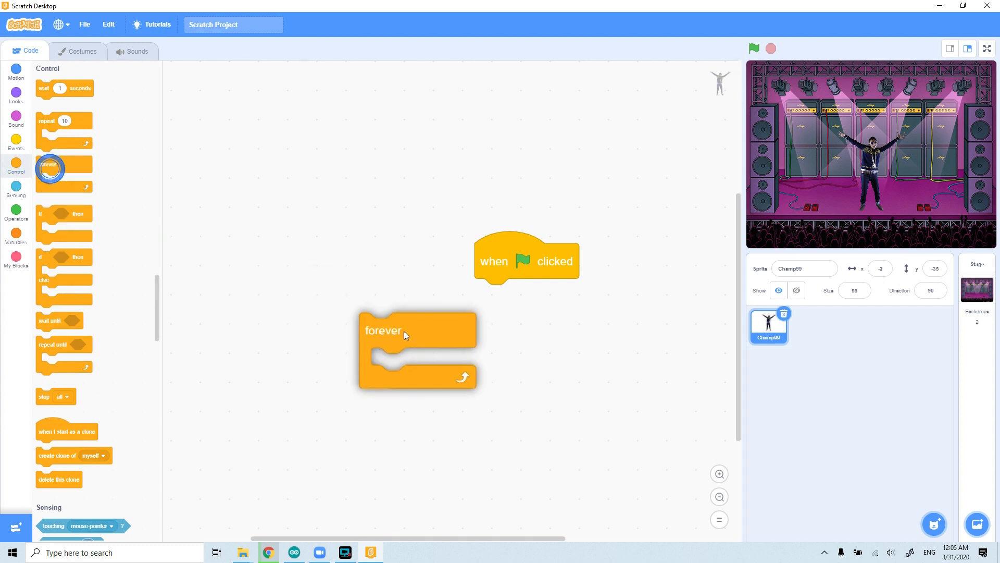
Attach a forever loop beneath the 'when green flag clicked' block
drag(383, 330, 497, 296)
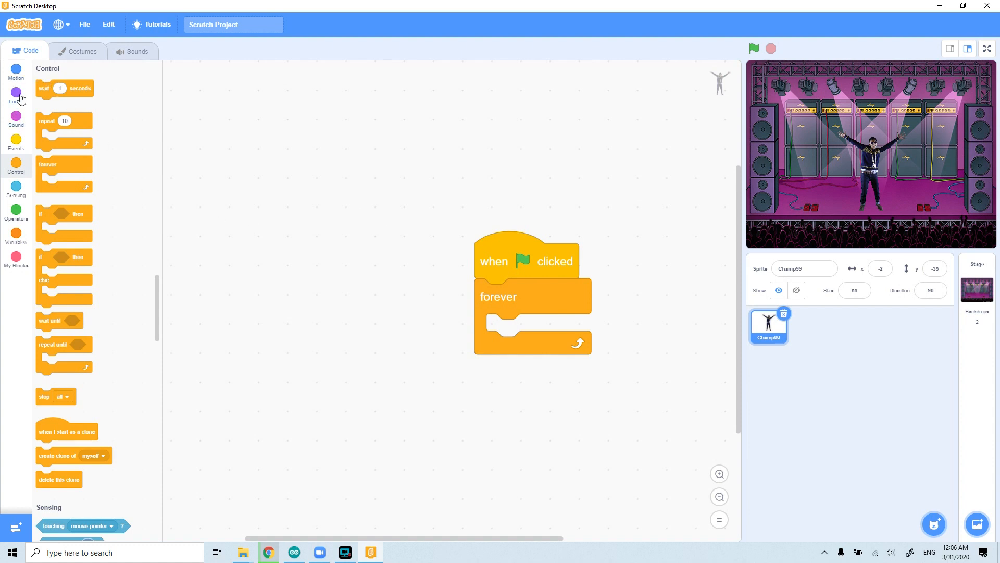
mouse_move(867, 155)
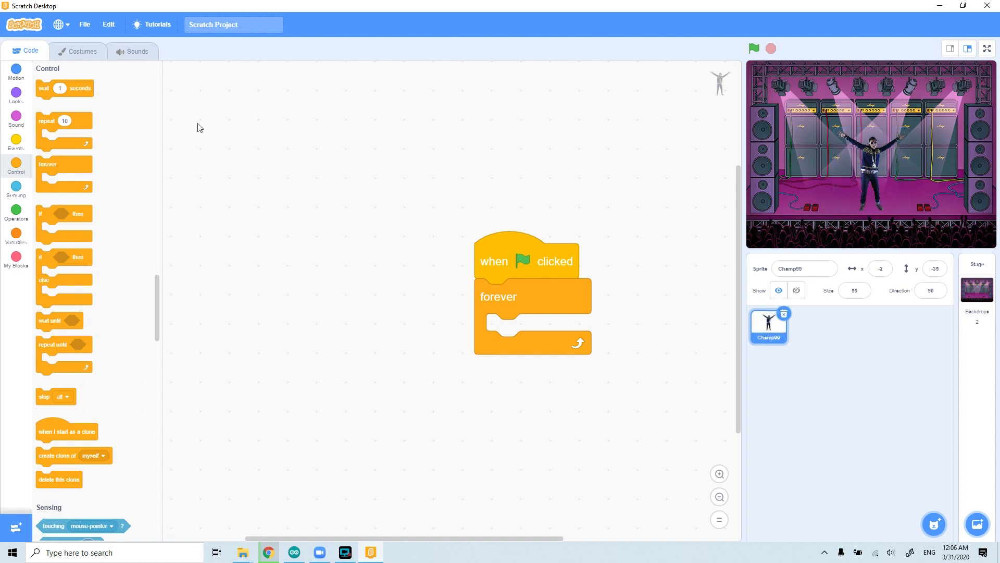
mouse_move(78, 52)
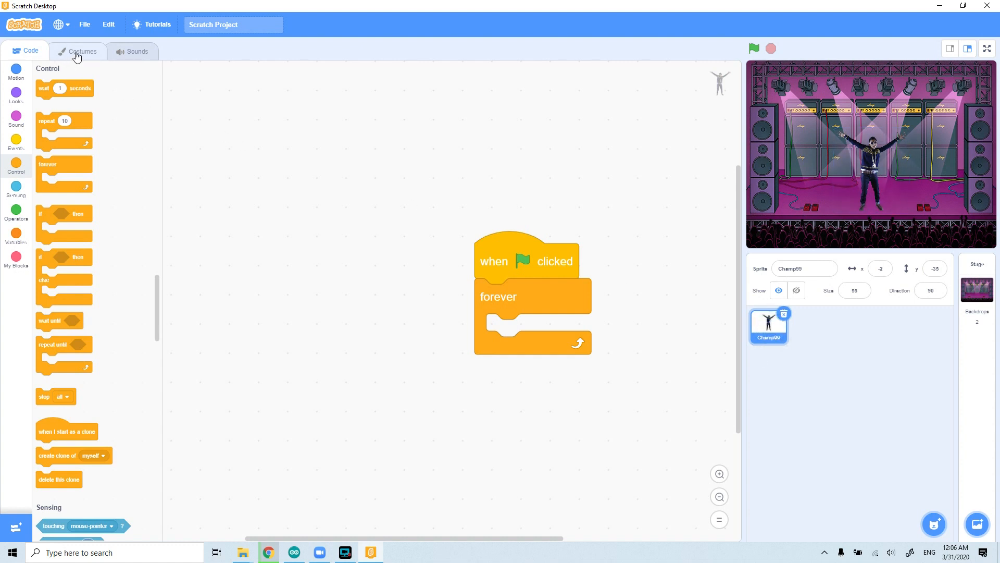
mouse_move(398, 254)
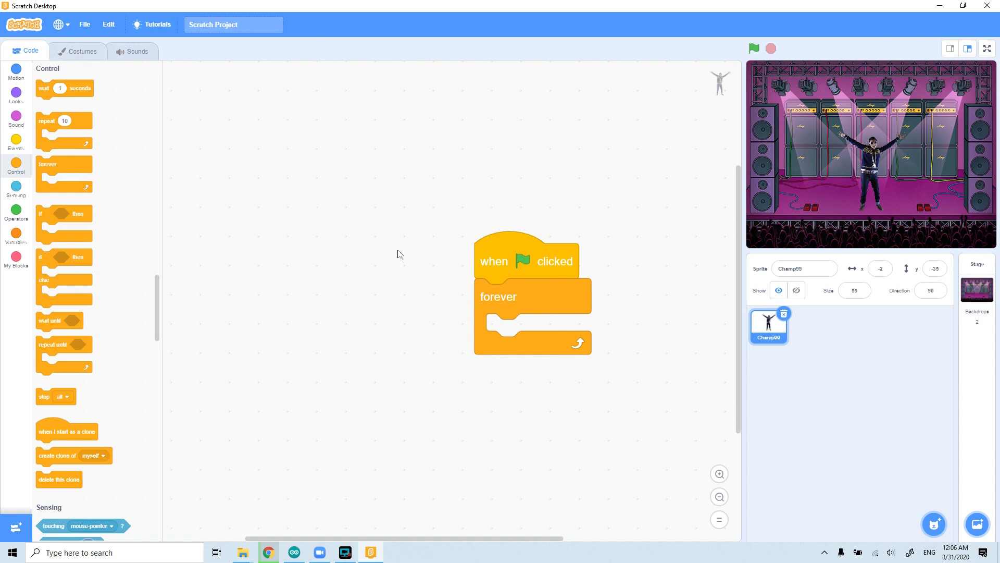
mouse_move(79, 54)
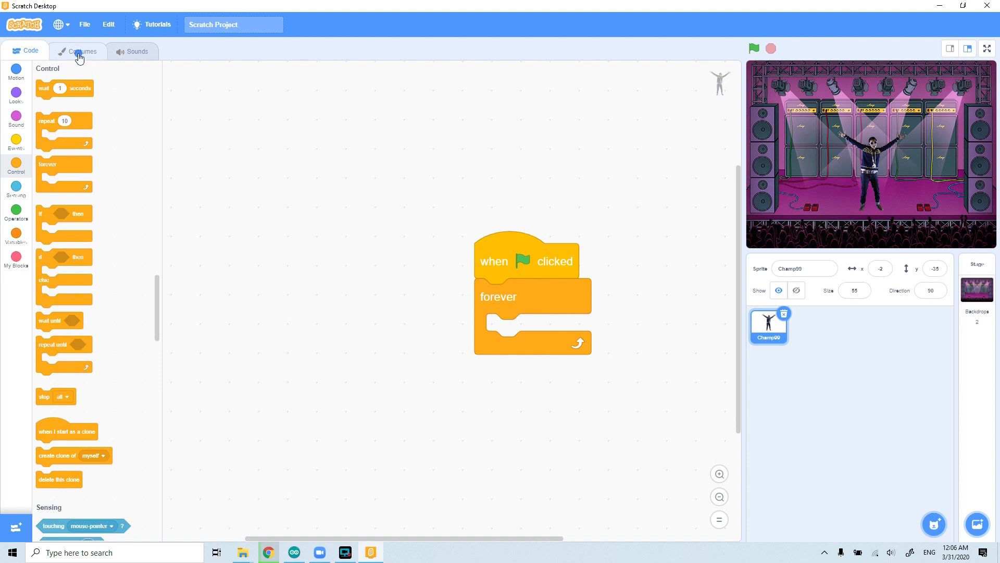
Preview Champ99's costumes champ99-a to champ99-g, leaving champ99-f, then return to the script
click(76, 51)
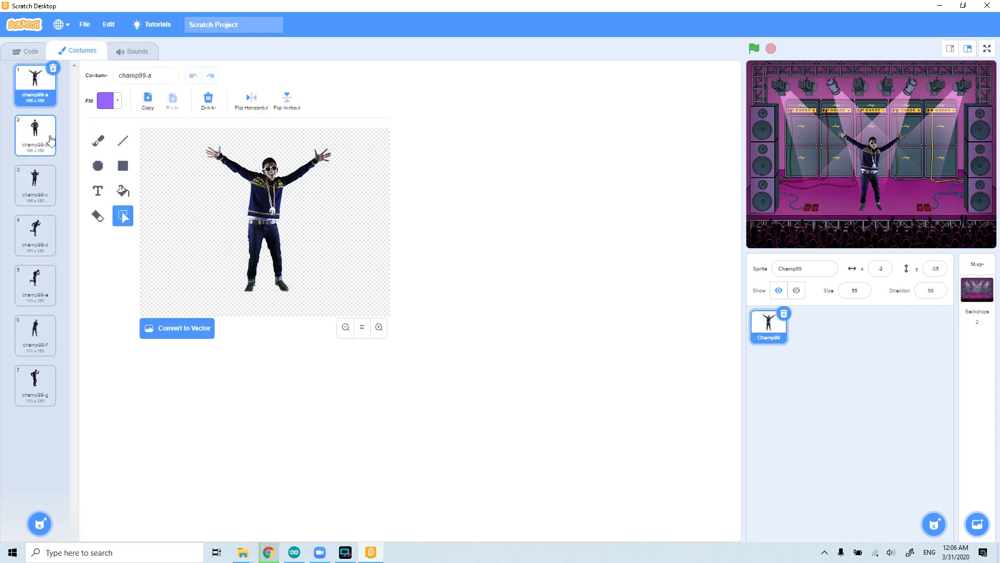
click(35, 184)
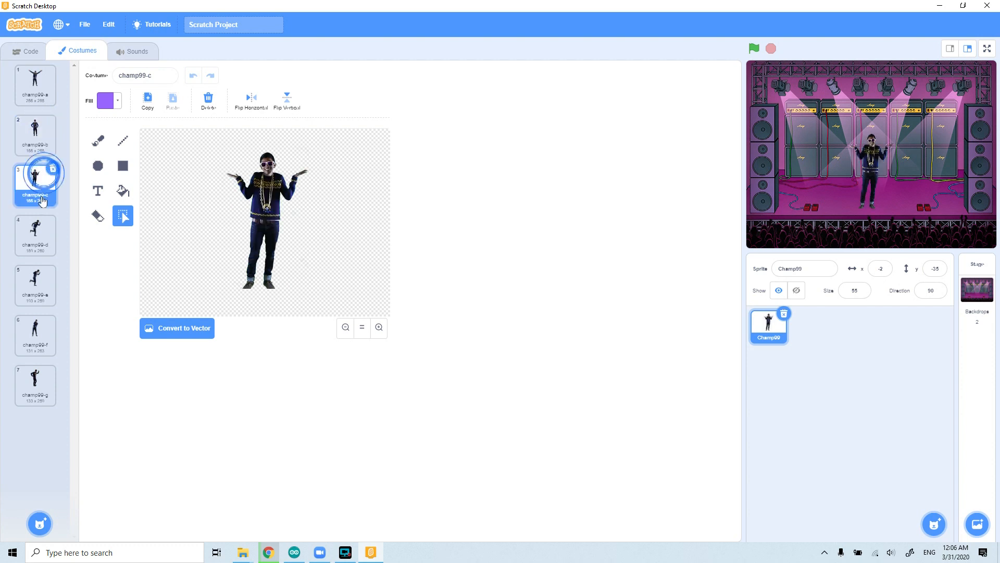
click(35, 235)
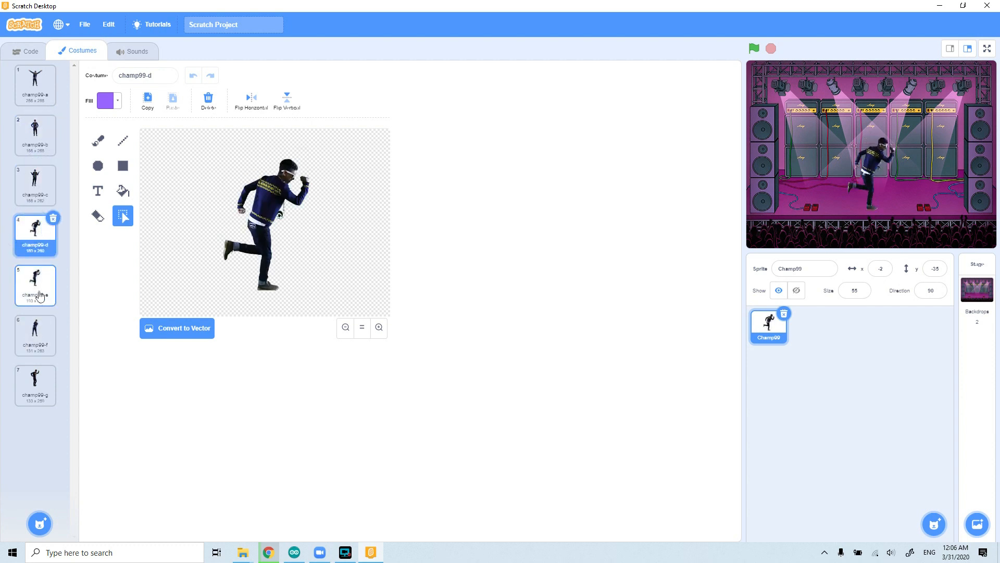
click(35, 384)
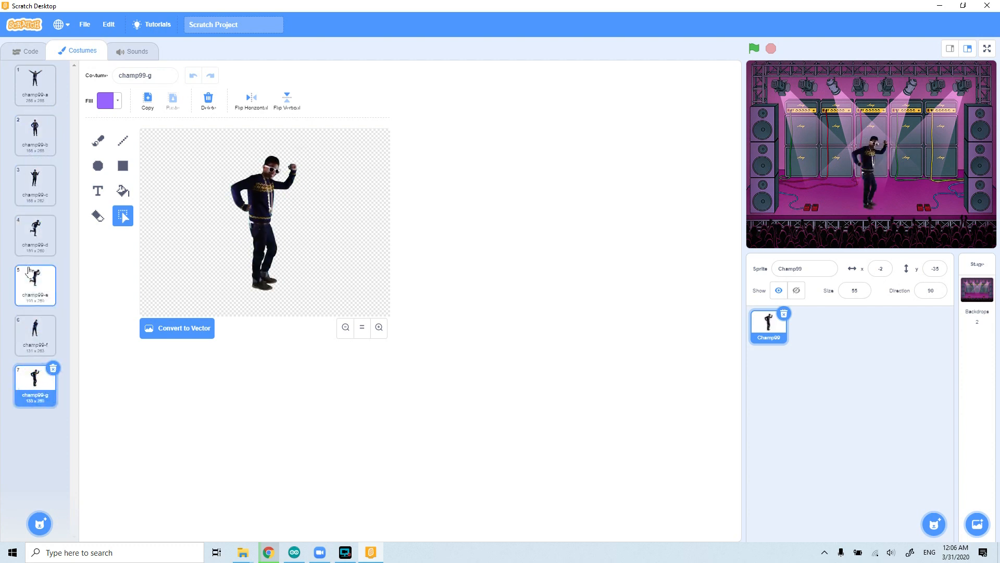
click(35, 133)
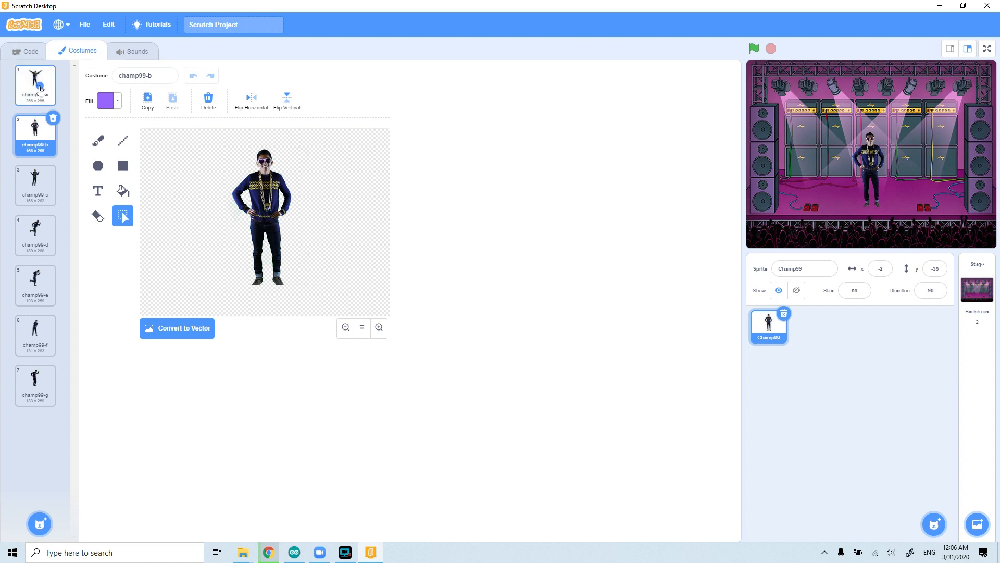
click(35, 235)
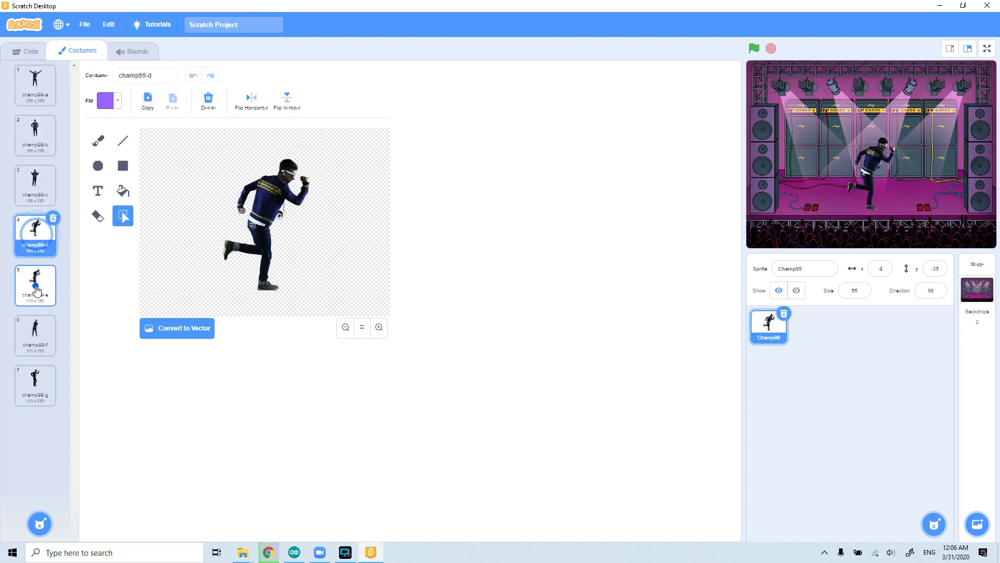
click(35, 384)
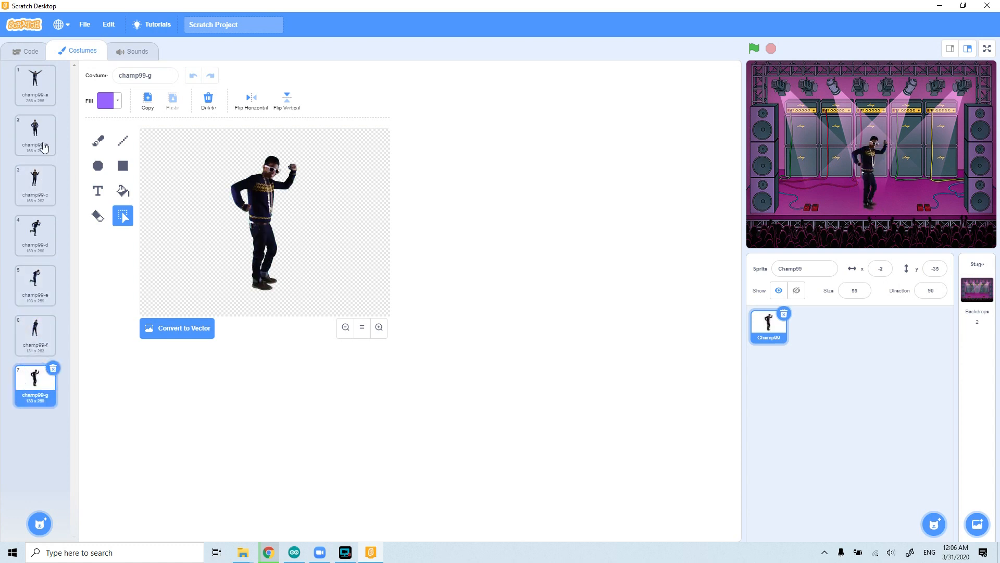
click(35, 235)
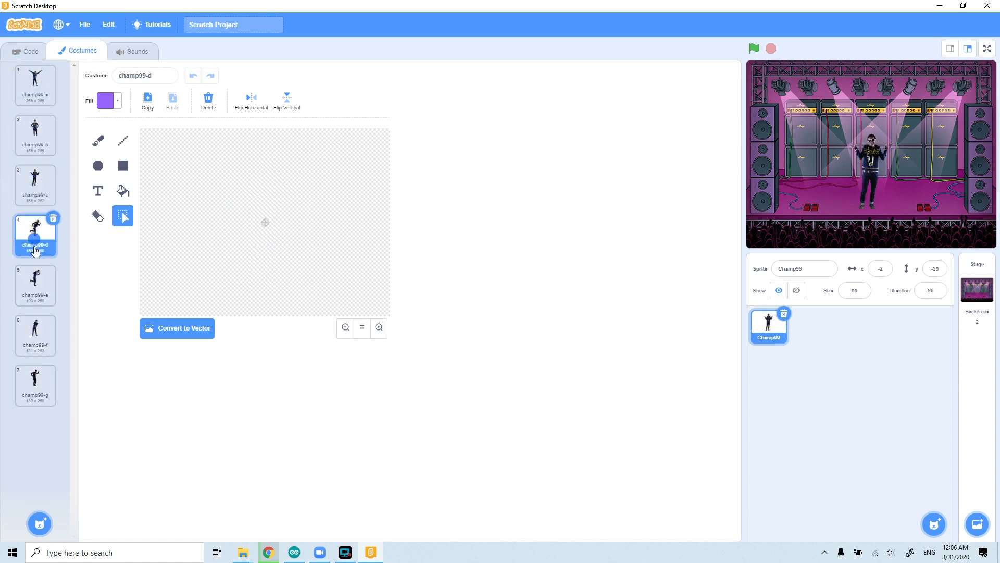
click(35, 335)
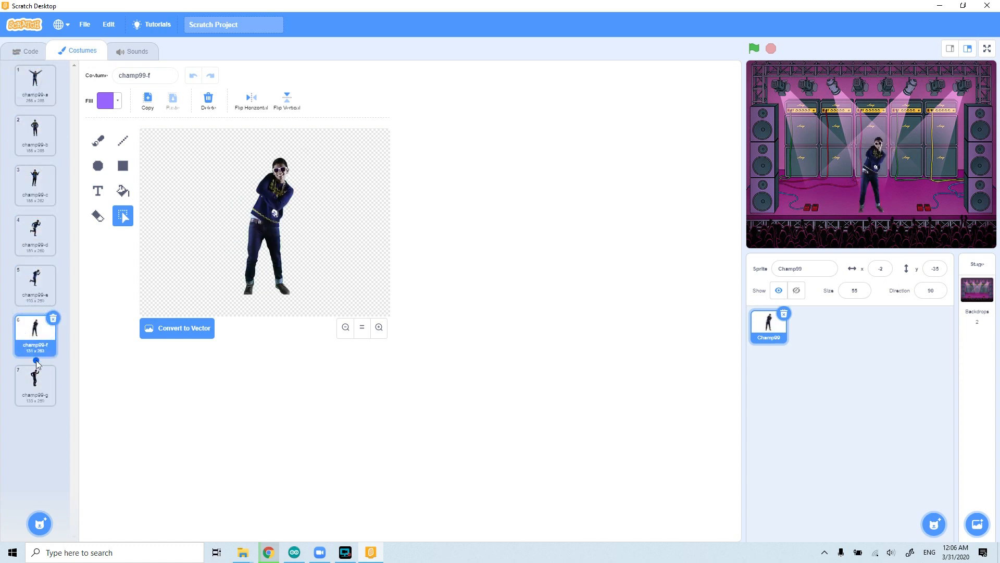
click(35, 383)
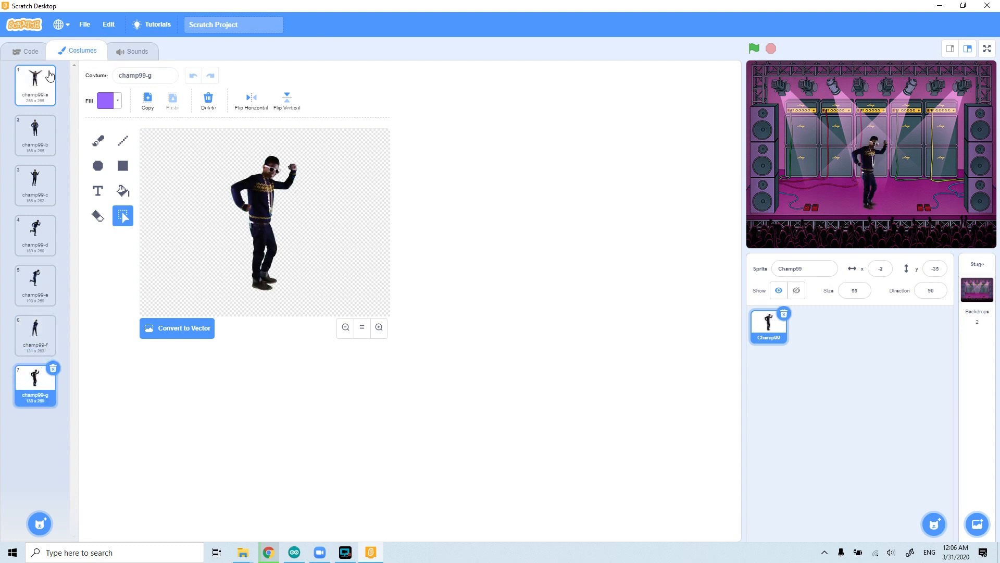
click(35, 185)
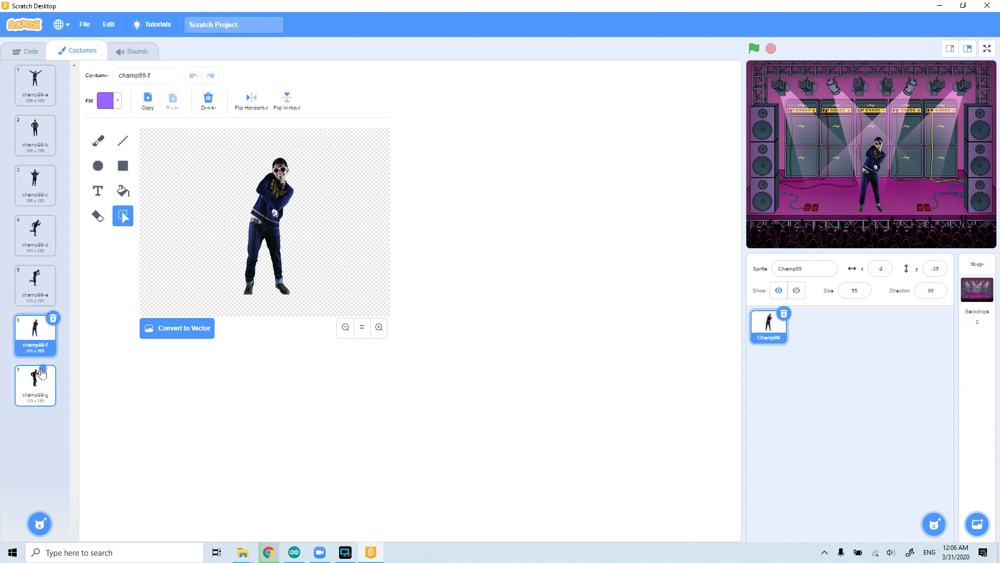
click(31, 51)
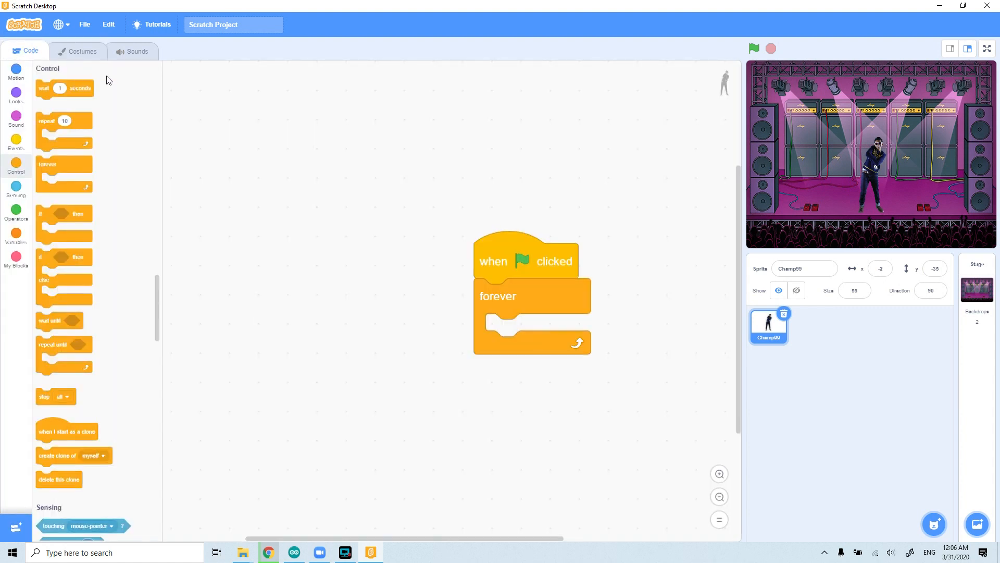
mouse_move(136, 185)
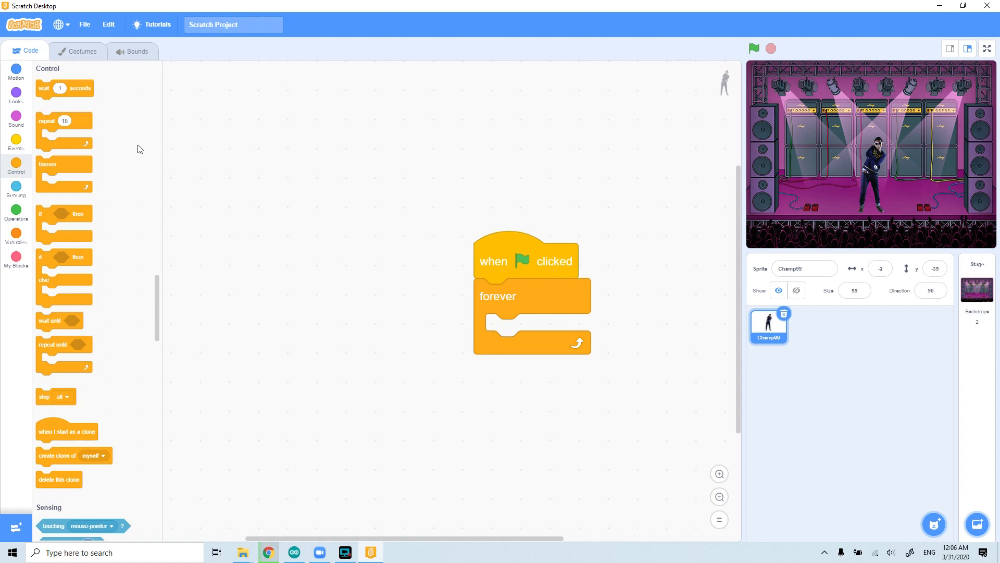
mouse_move(35, 100)
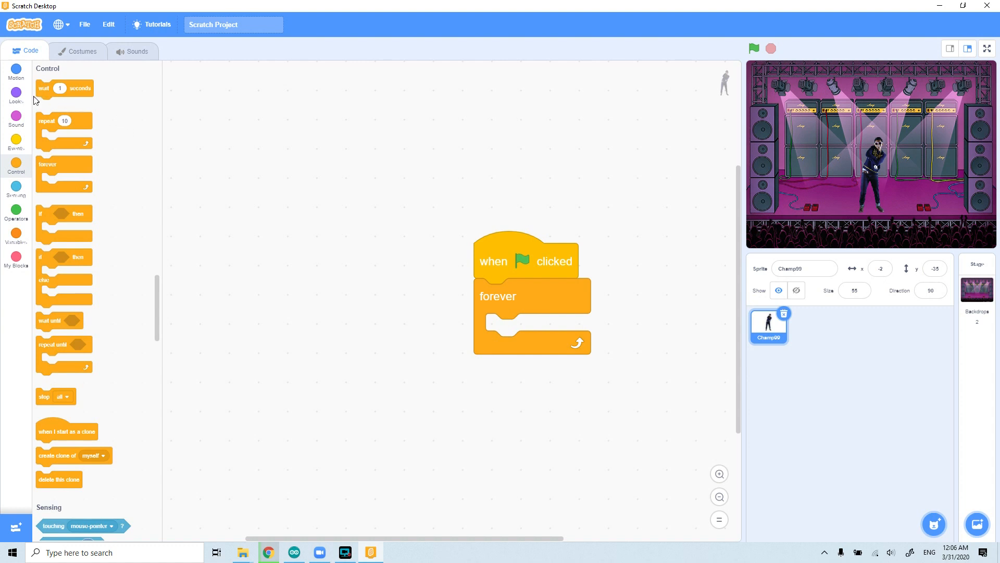
mouse_move(520, 284)
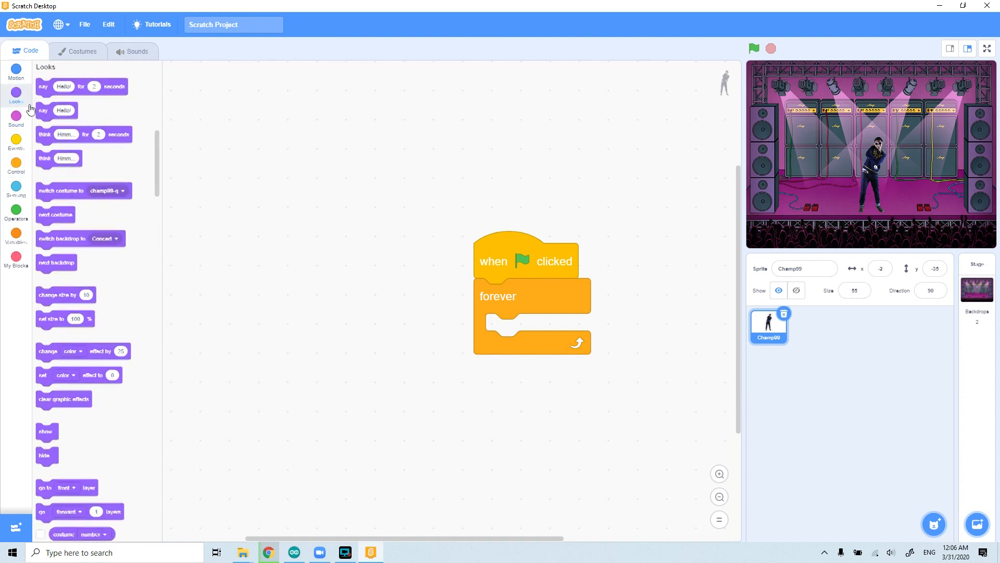
Put 'next costume' inside the forever loop and run the project to test the dance
drag(56, 215, 540, 327)
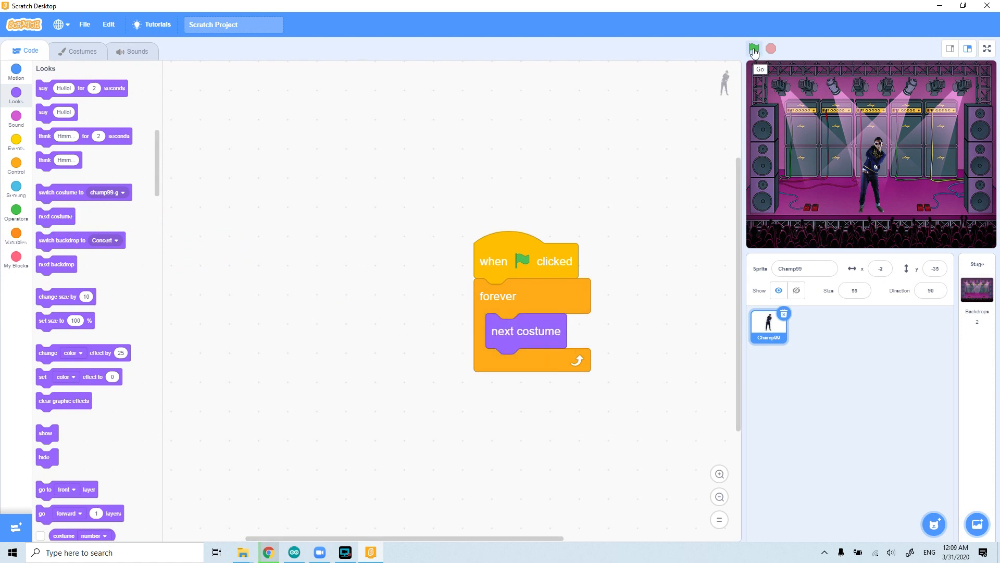
click(753, 48)
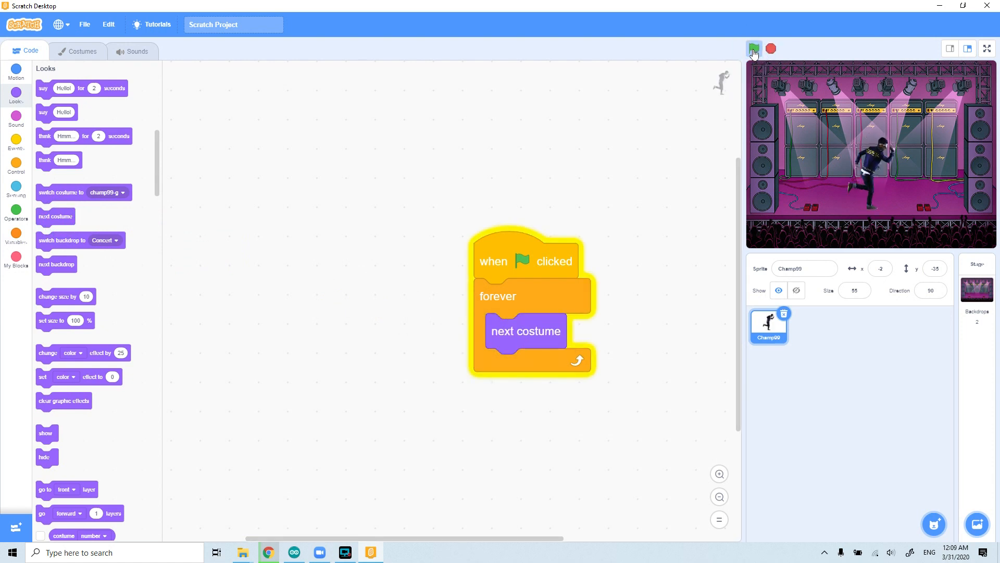
click(770, 48)
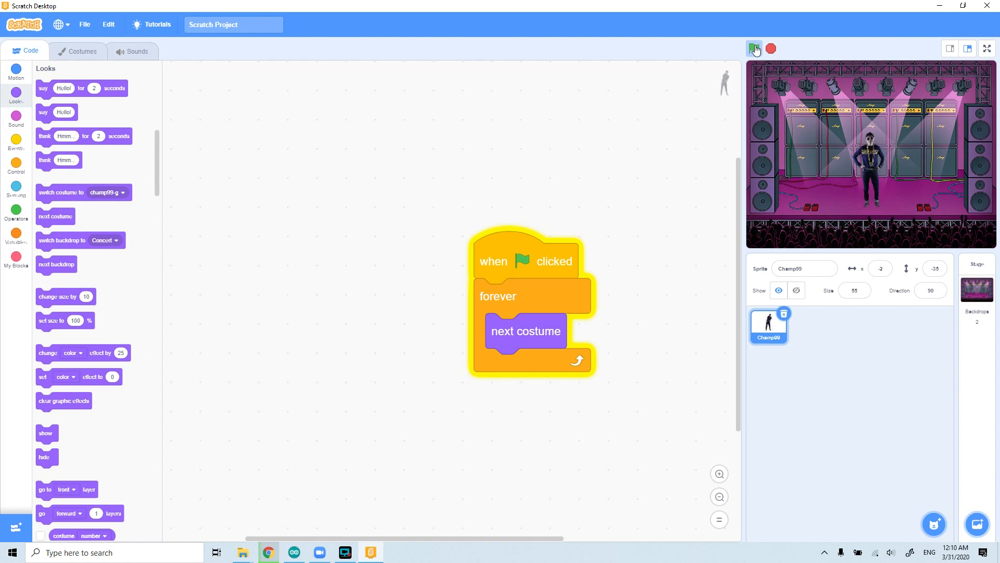
click(754, 49)
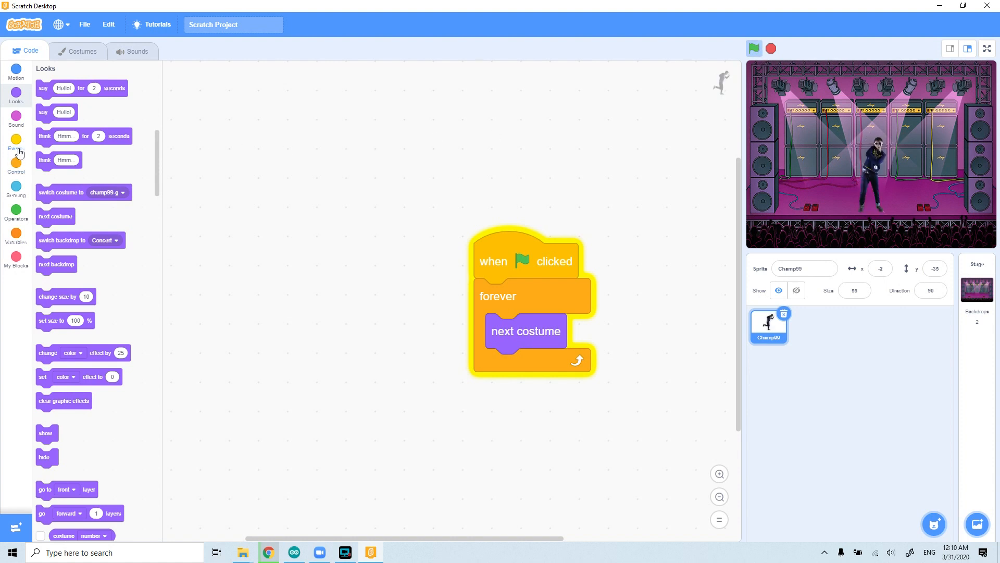
click(16, 165)
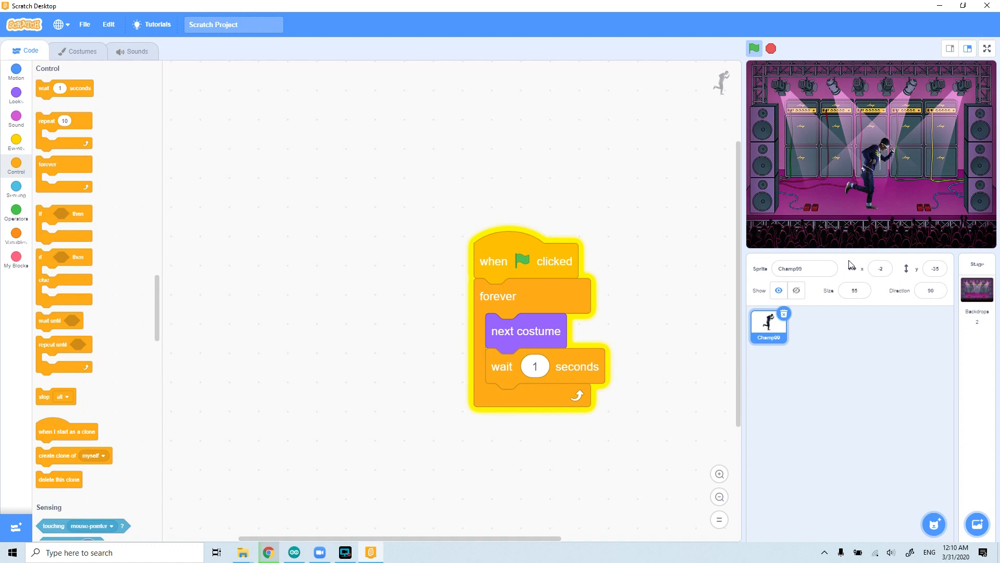
Change the wait to 0.25 seconds, then run and stop the faster dance
click(534, 366)
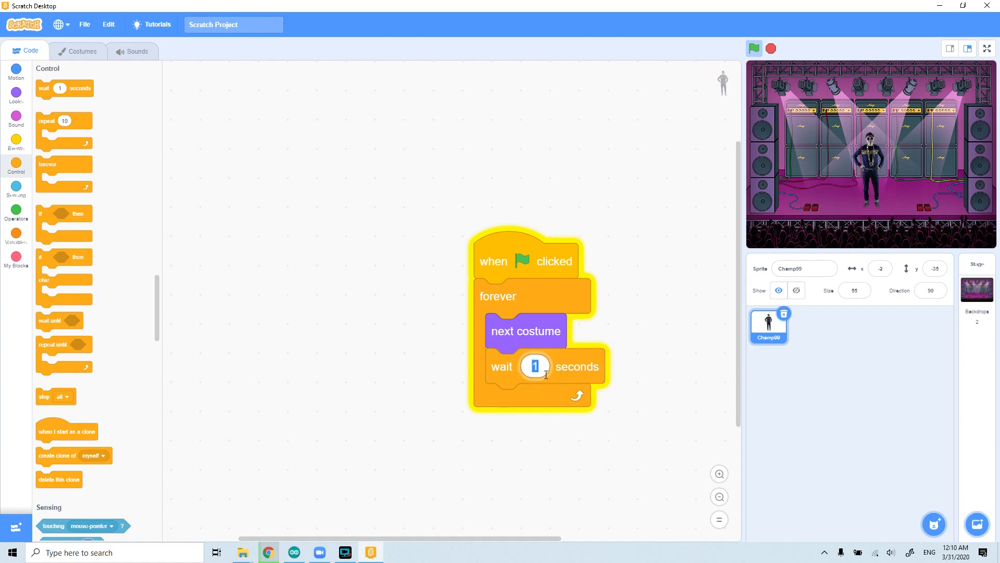
text(0.25)
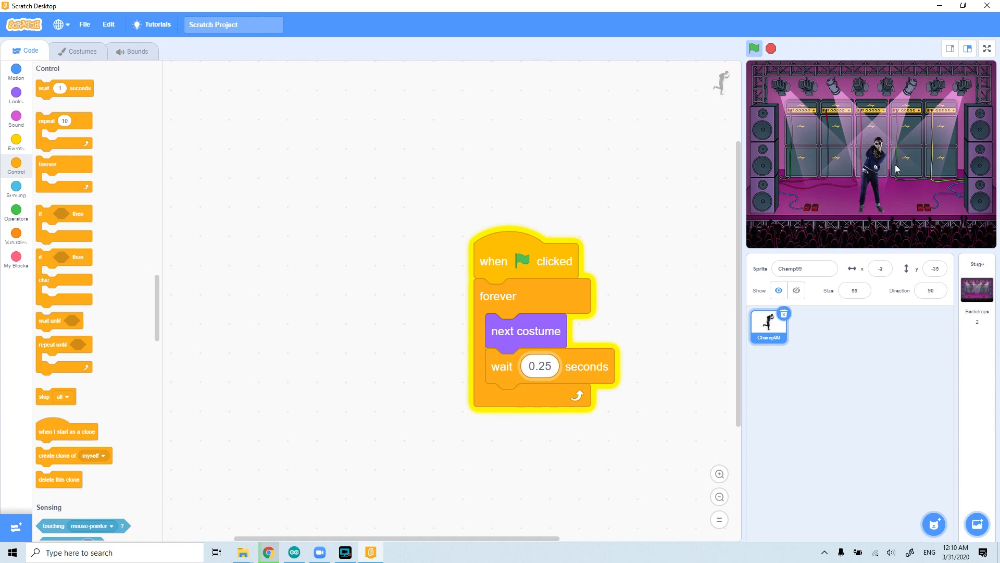
click(754, 47)
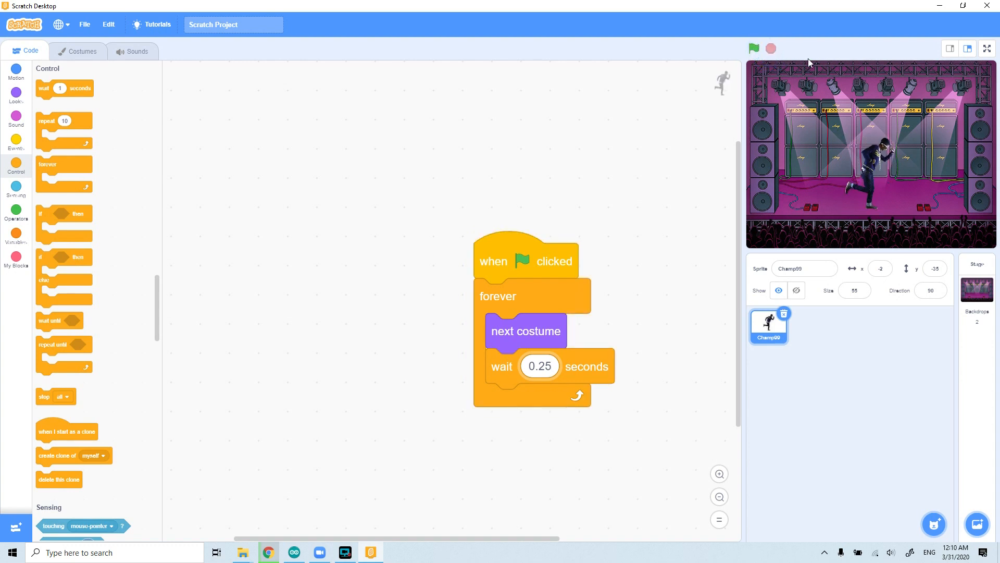
mouse_move(805, 118)
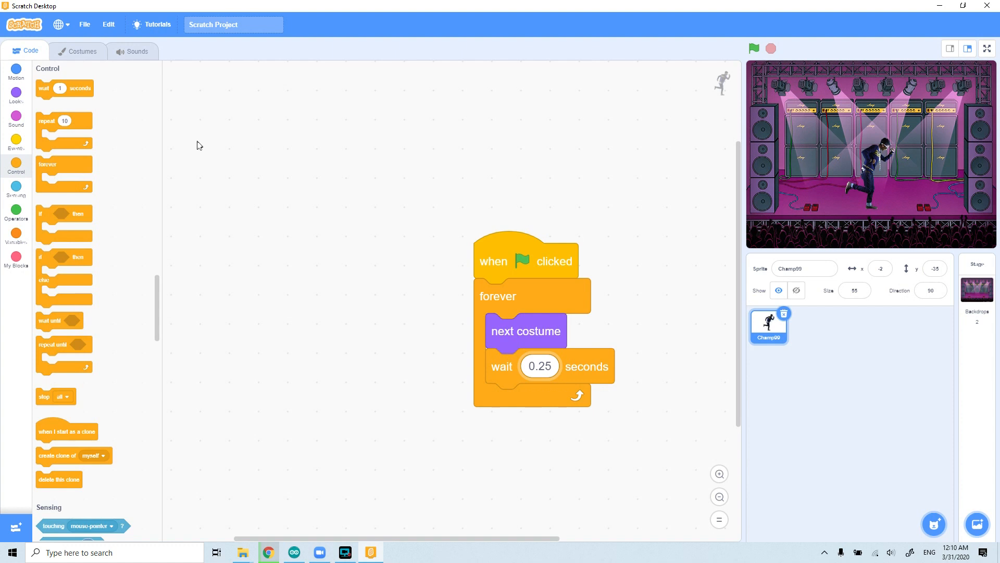
mouse_move(24, 179)
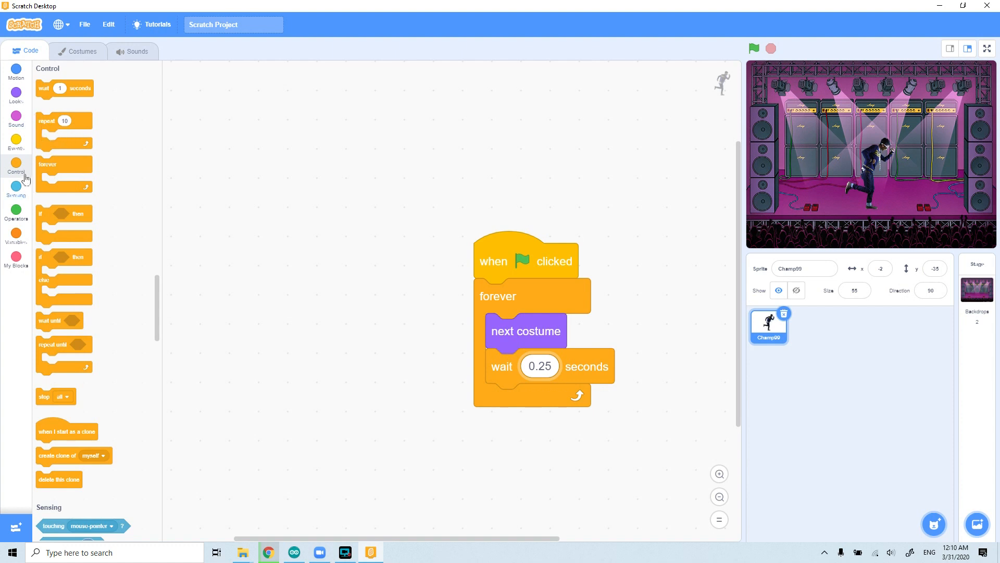
click(16, 144)
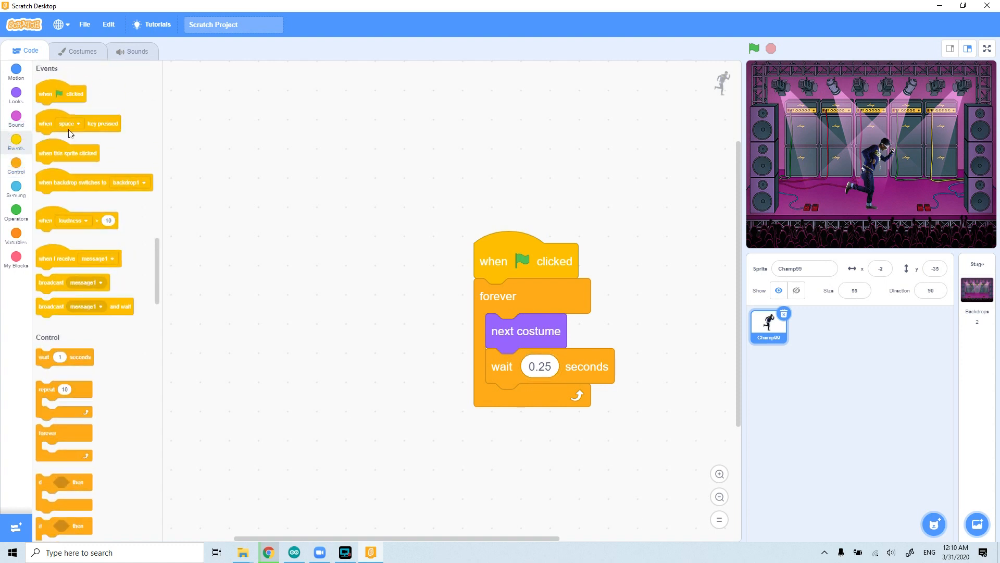
Build a second green-flag script looping 'play sound dance celebrate until done'
drag(61, 93, 360, 255)
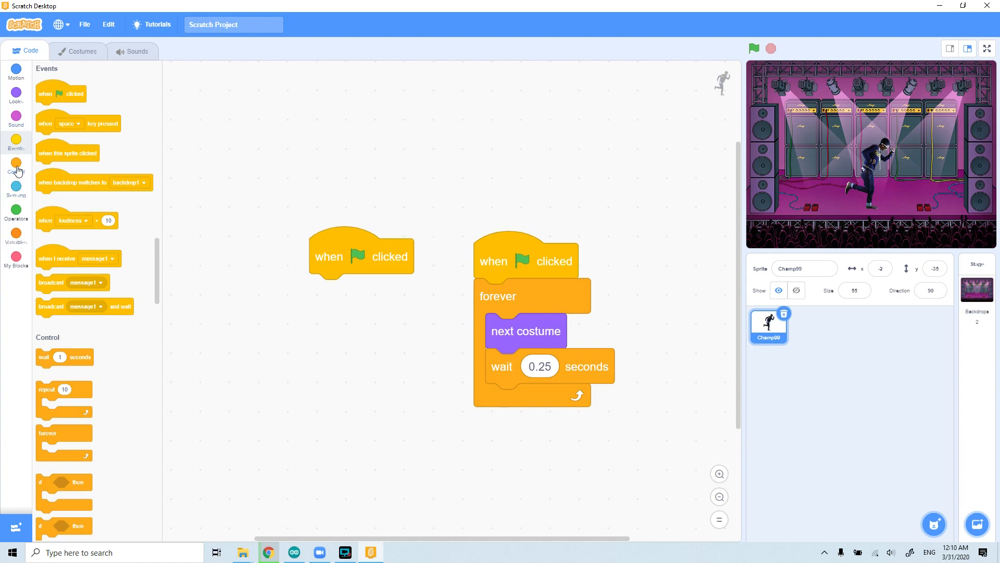
click(15, 167)
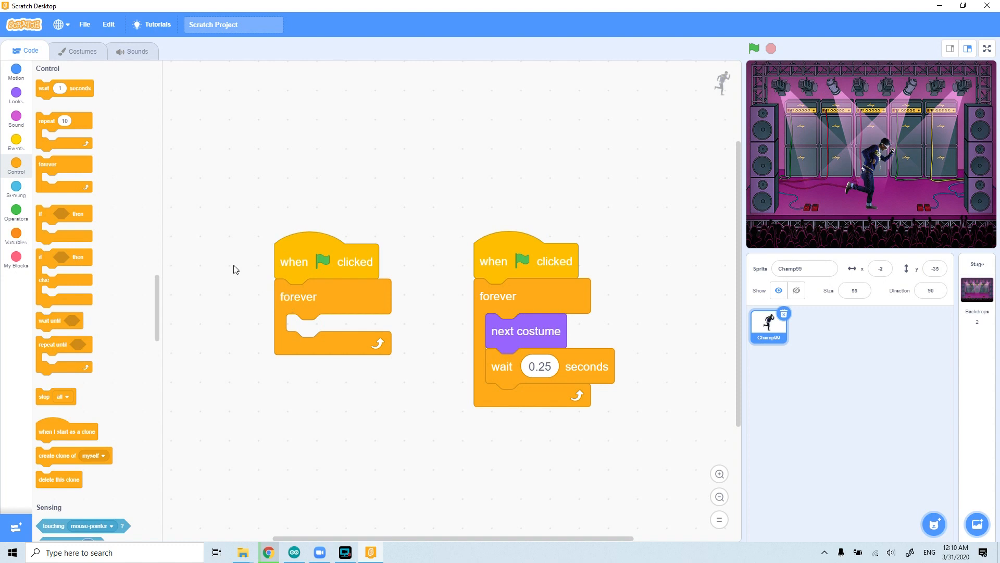
click(15, 116)
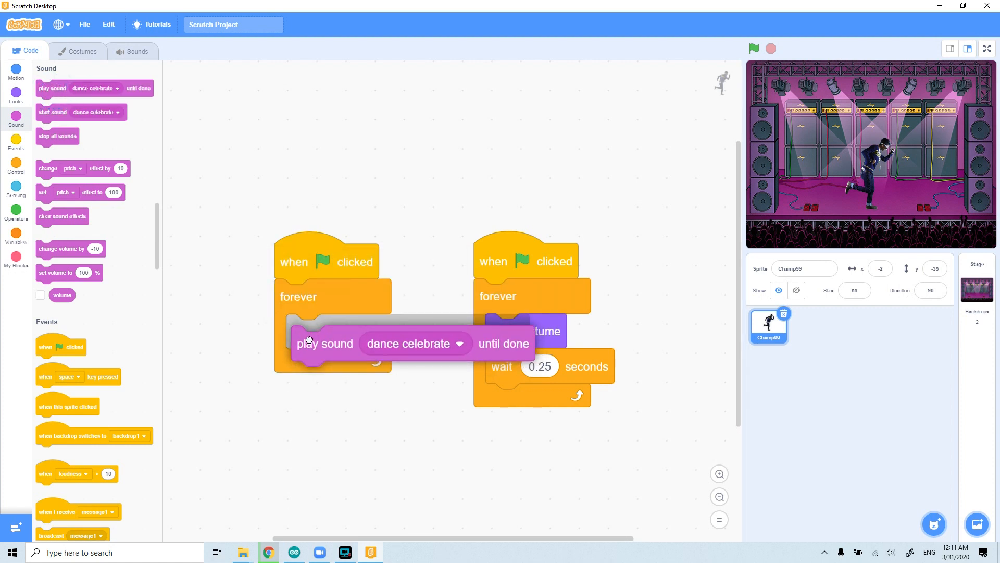
drag(324, 343, 234, 310)
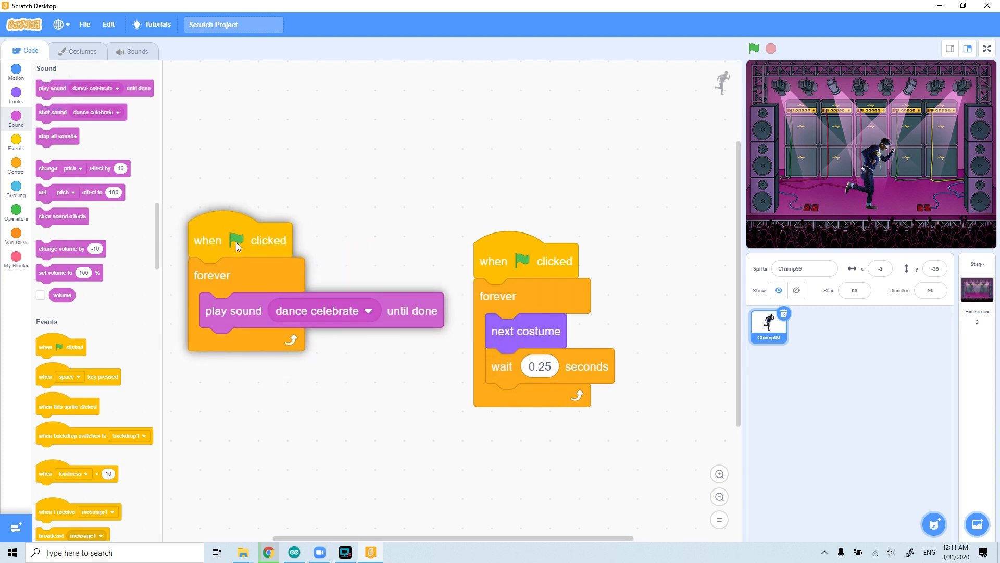
mouse_move(753, 48)
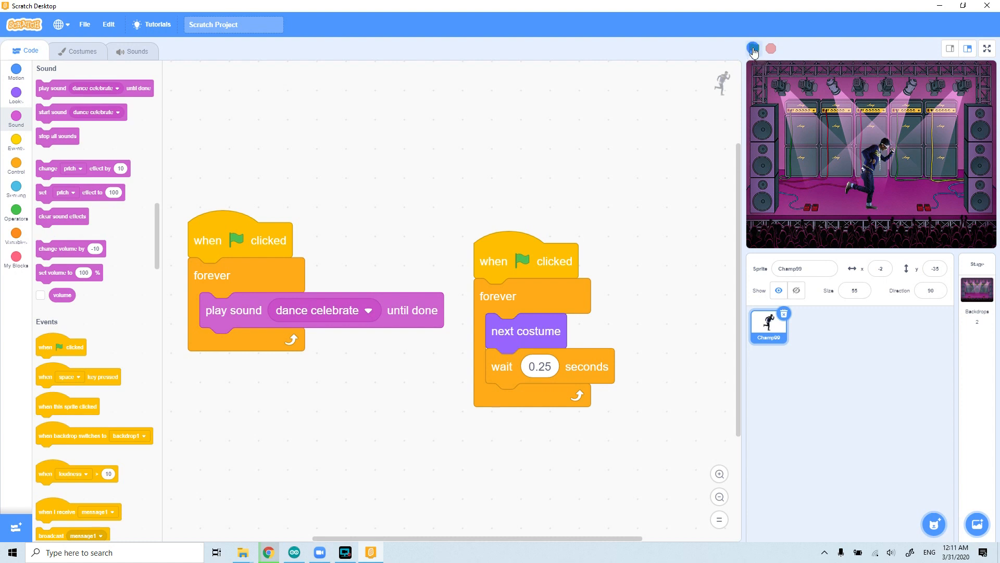
Run the project with music and dancing, then select the Stage
click(753, 48)
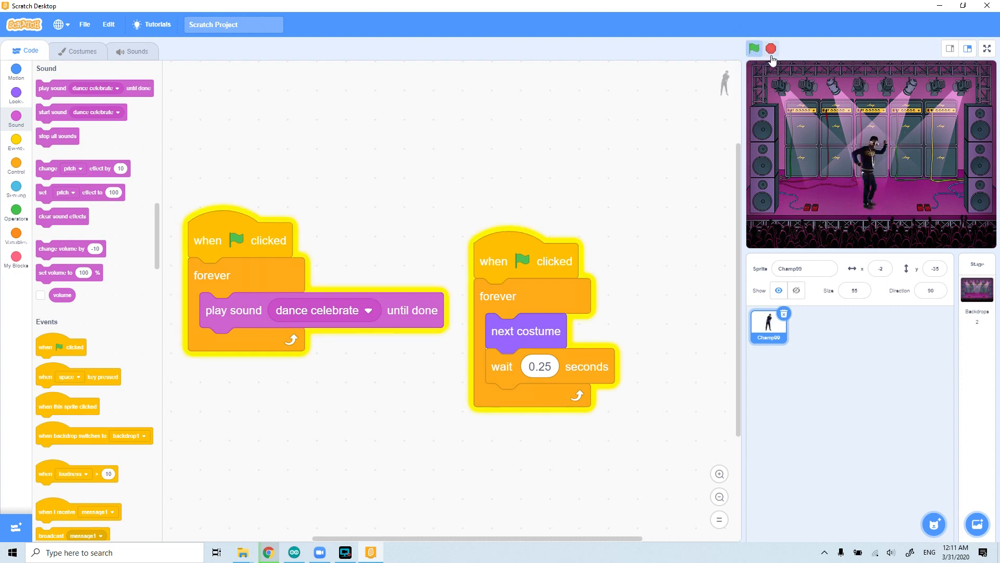
click(754, 48)
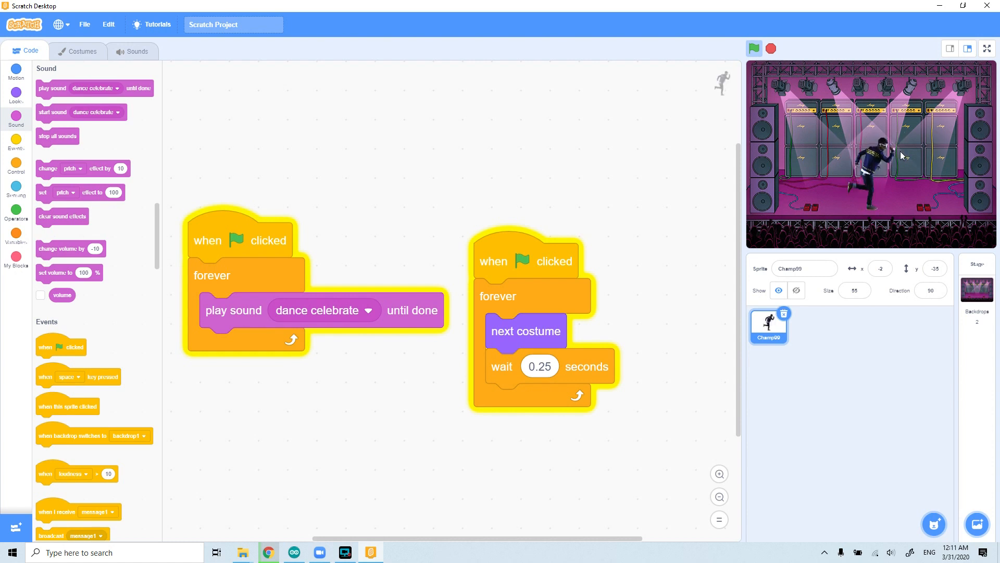
click(753, 49)
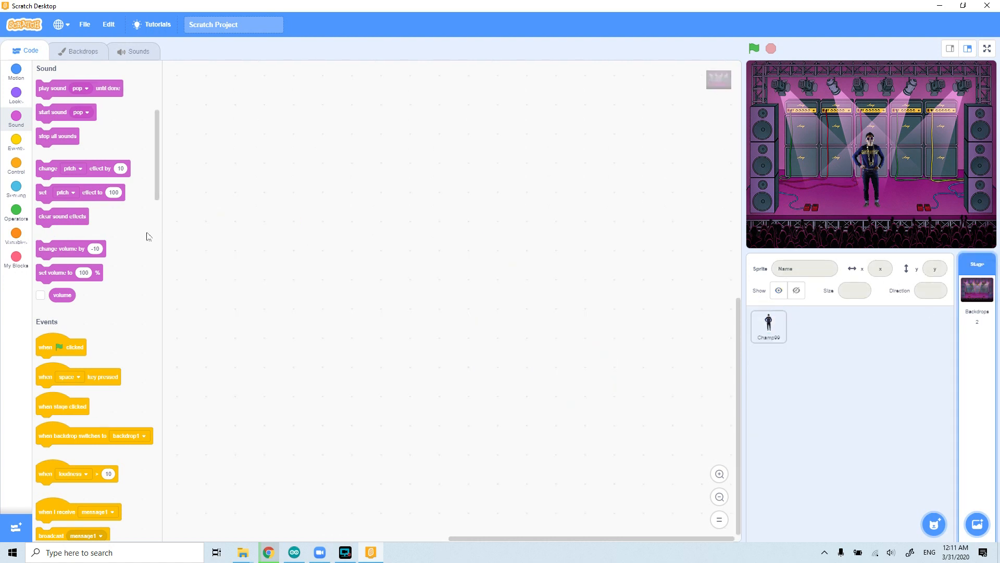
Build the Stage script (when flag clicked, forever, change color effect by 25) and run it
click(16, 96)
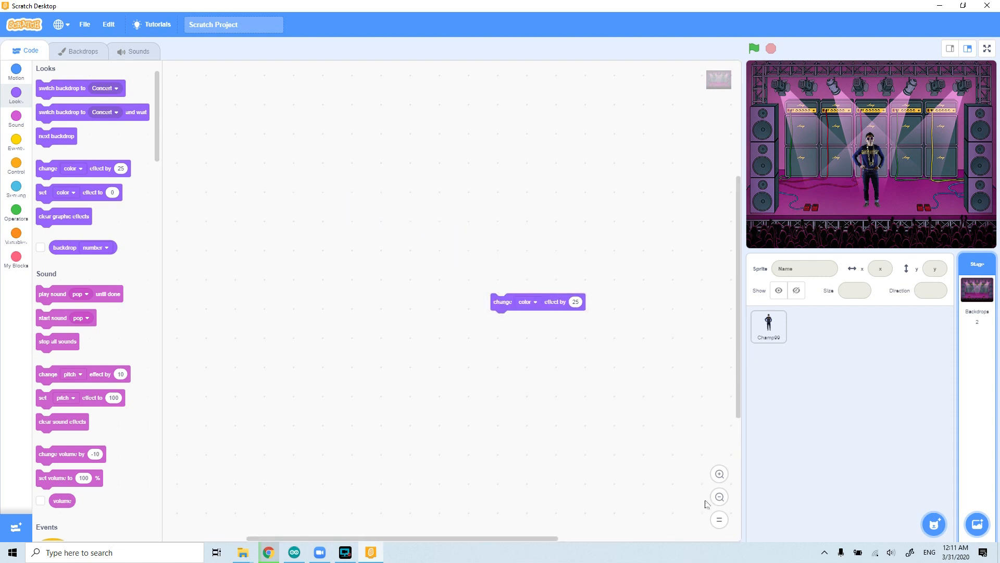
click(719, 474)
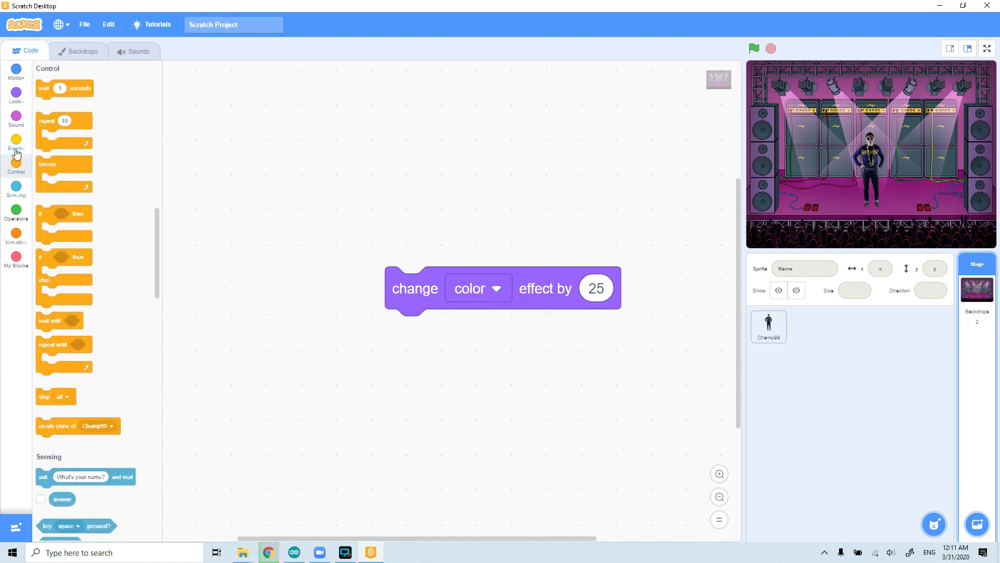
click(15, 144)
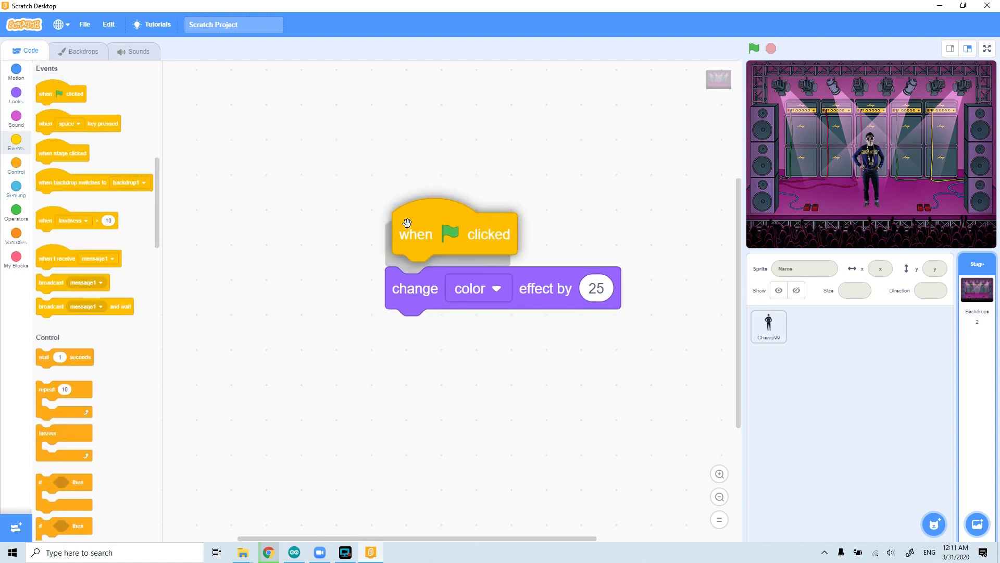
click(15, 167)
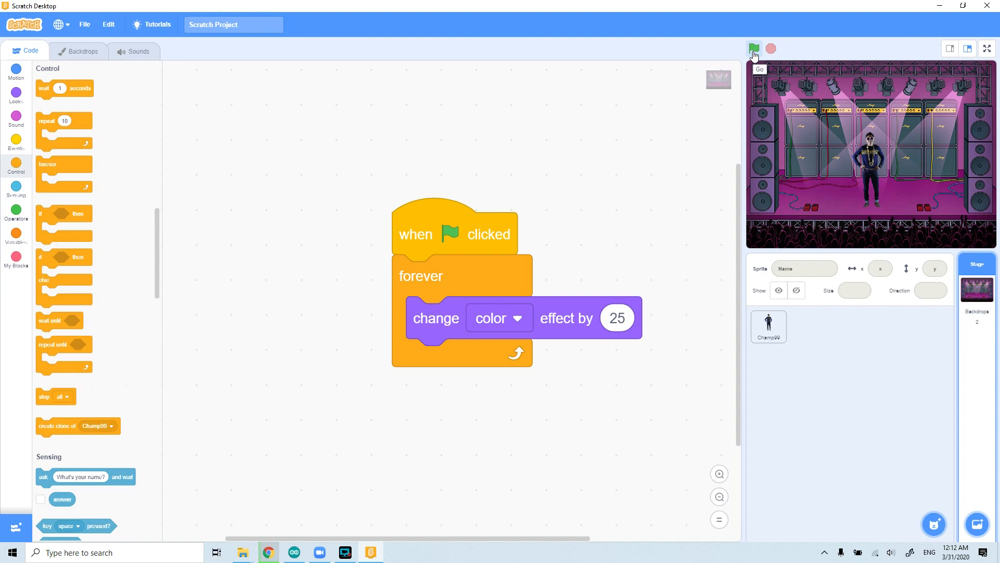
click(753, 48)
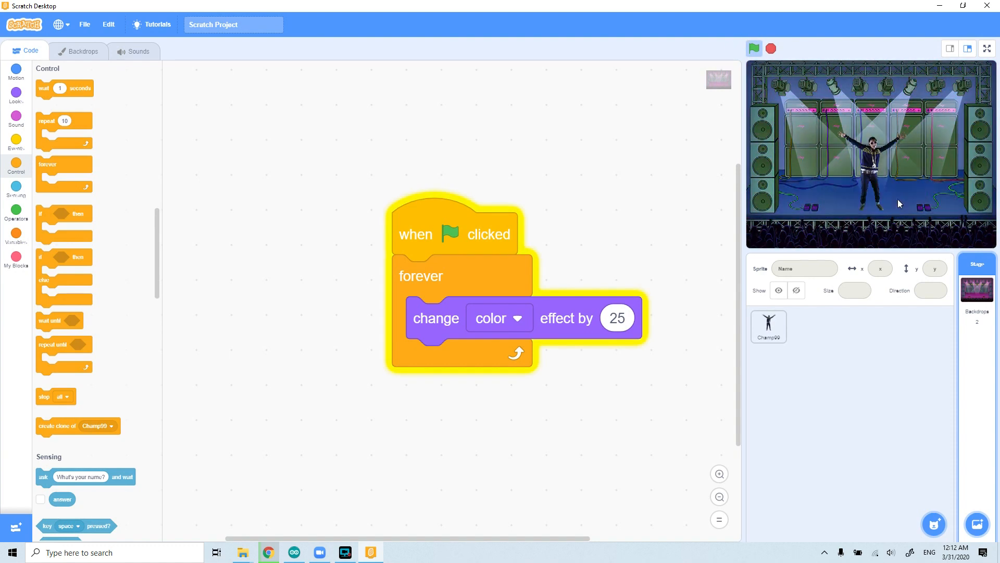
click(754, 48)
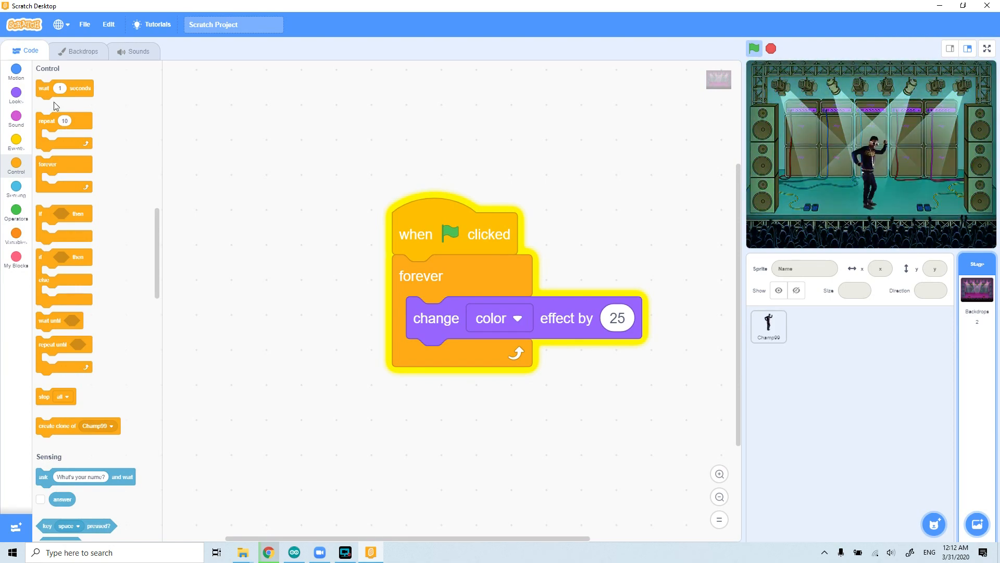
Put a wait 0.2 seconds block after the color change inside the Stage's forever loop
drag(63, 88, 363, 310)
text(0.2)
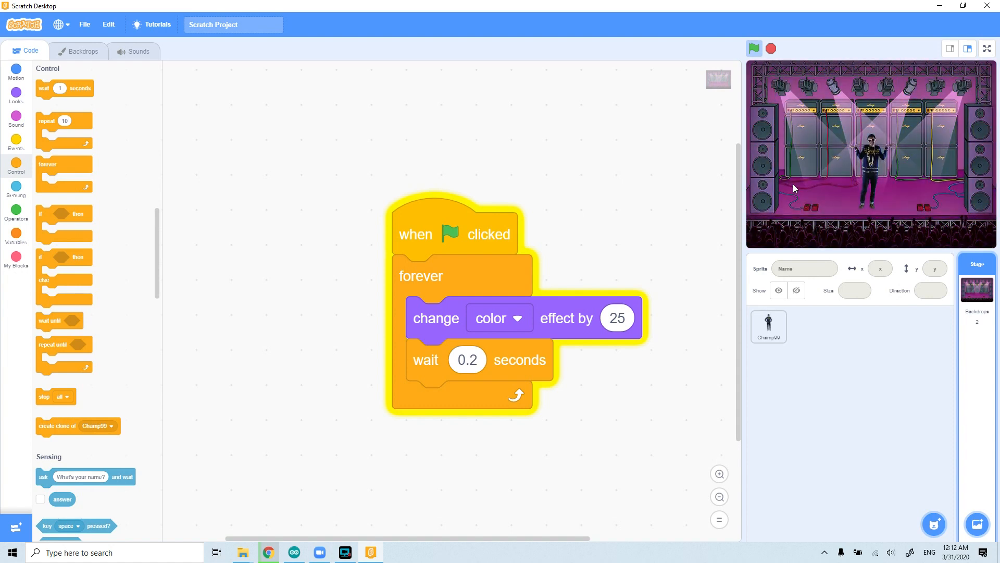
Run and then stop the project to check the slower backdrop cycling
click(754, 48)
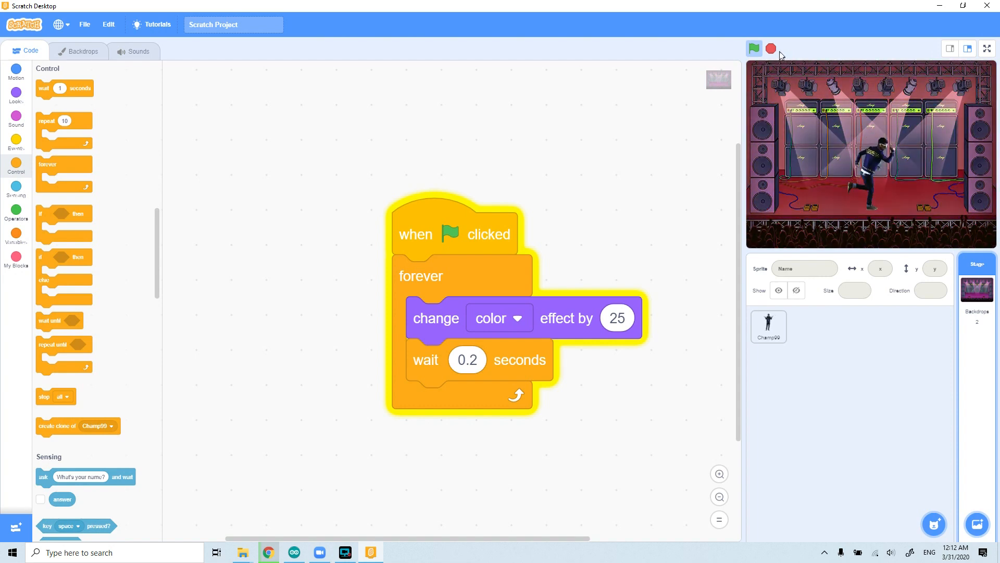
click(753, 48)
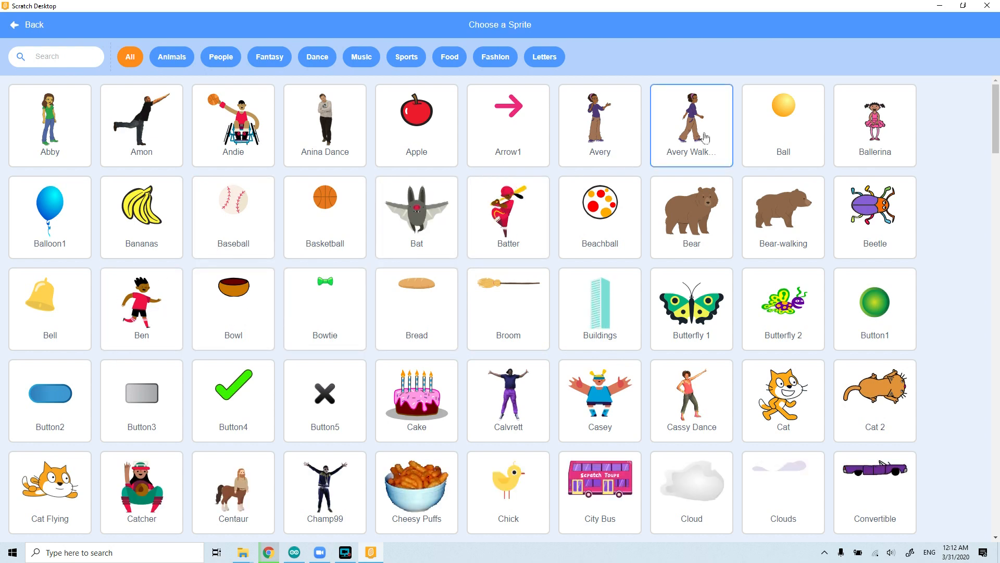
Add Ball on the stage's left, looping next costume and wait 0.2 after the flag
click(782, 125)
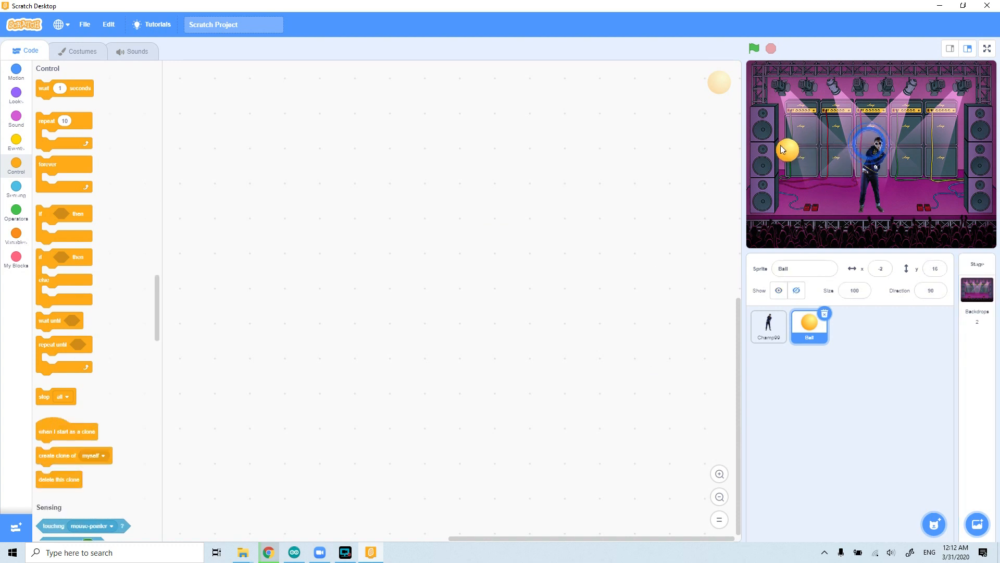
drag(788, 150, 763, 131)
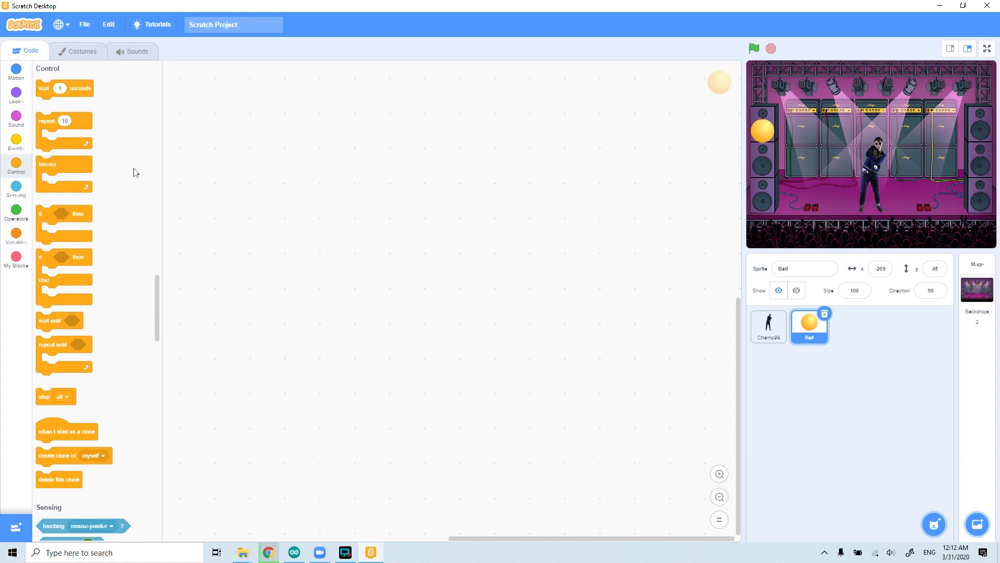
mouse_move(56, 182)
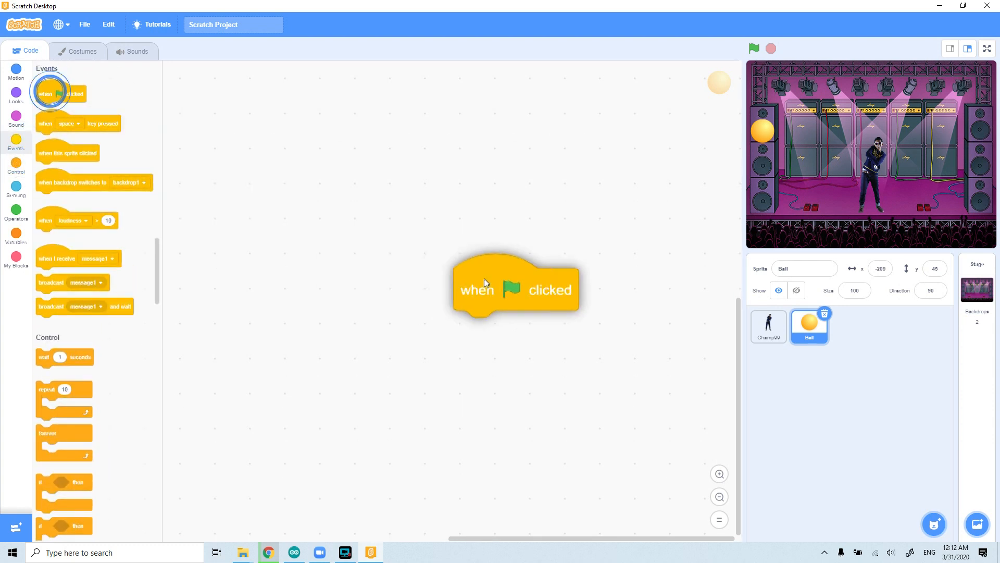
drag(517, 288, 532, 294)
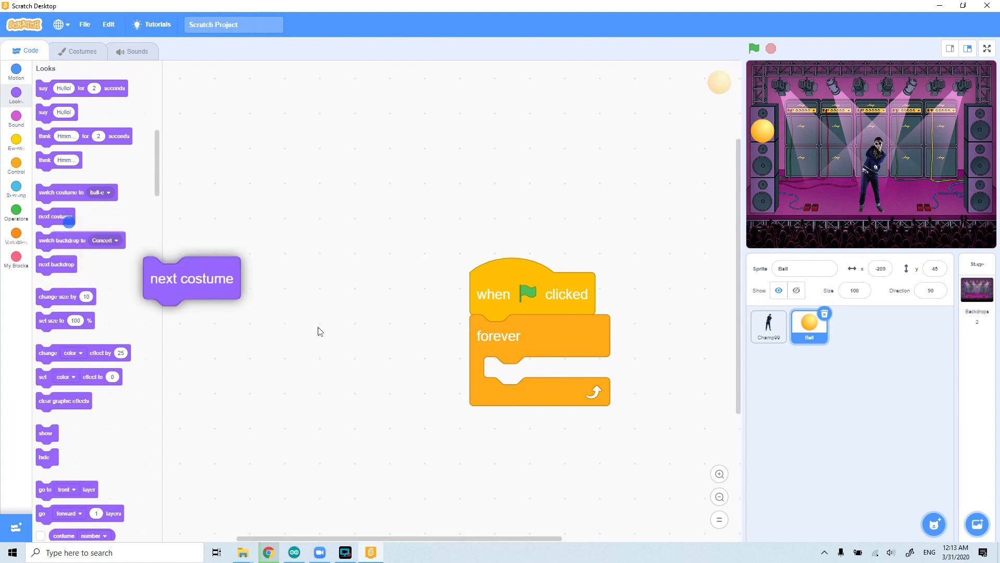
drag(191, 278, 531, 377)
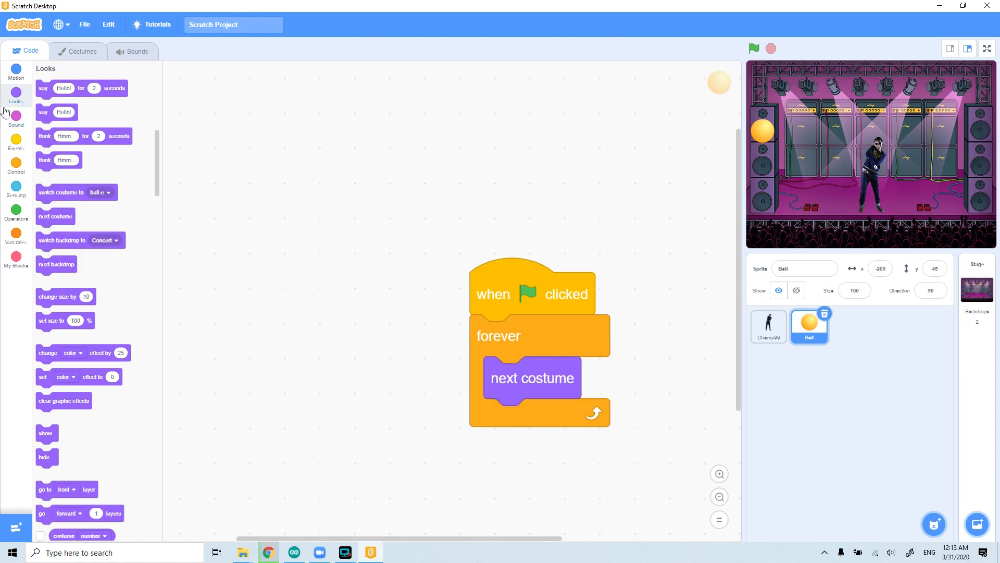
click(16, 166)
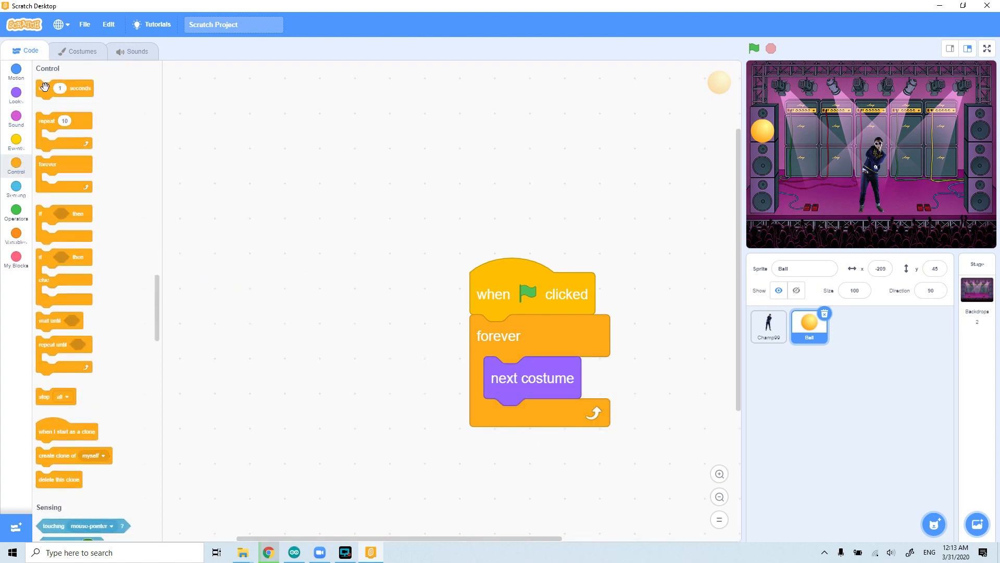
drag(63, 88, 562, 429)
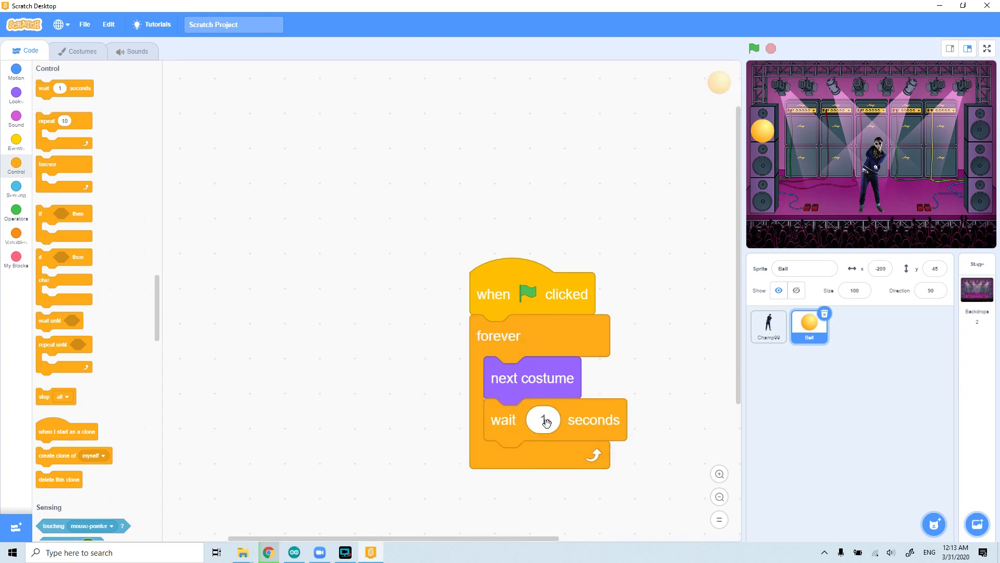
click(543, 420)
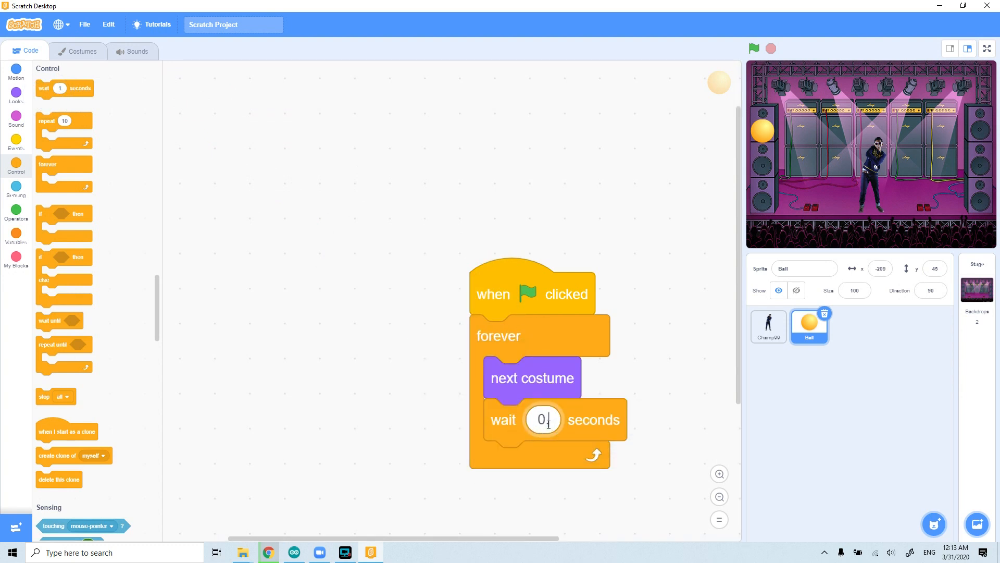
text(0.2)
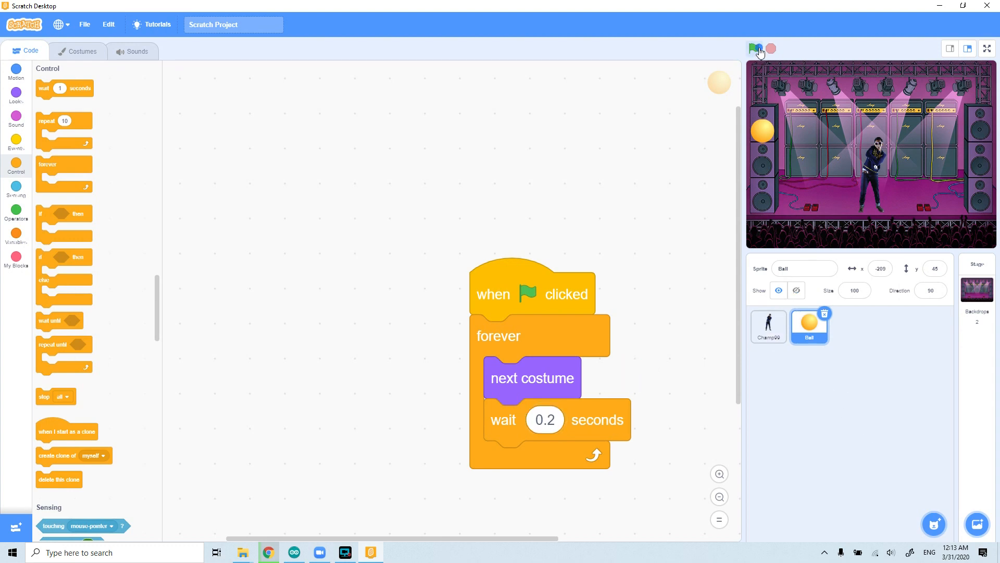
Run and stop the project to check the ball flashing through its costumes
click(755, 48)
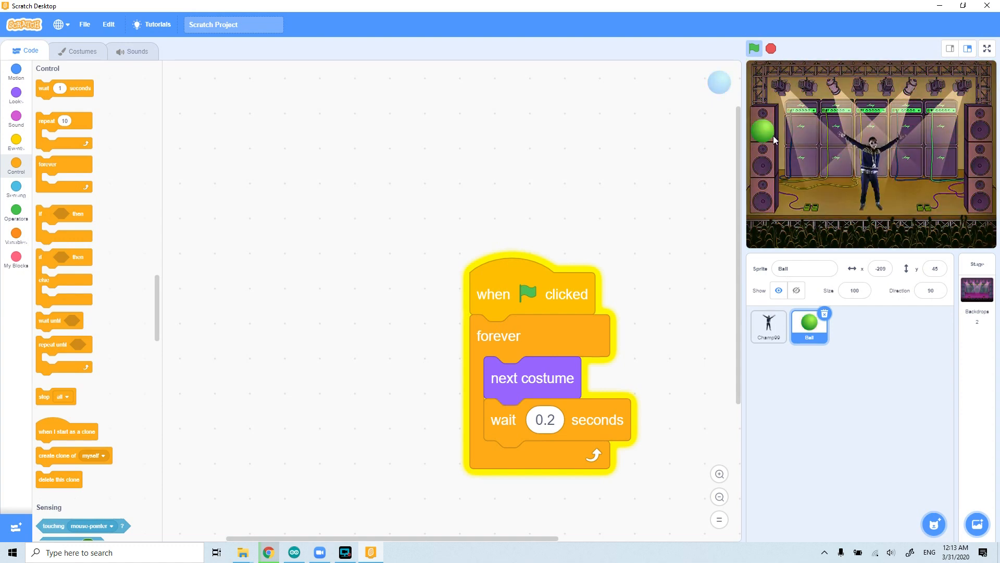
click(754, 48)
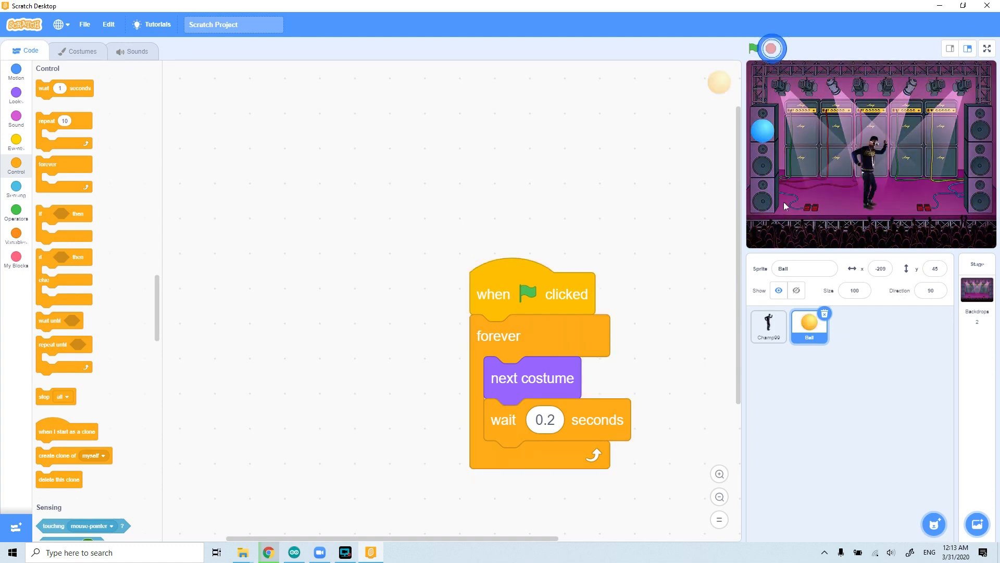
click(754, 48)
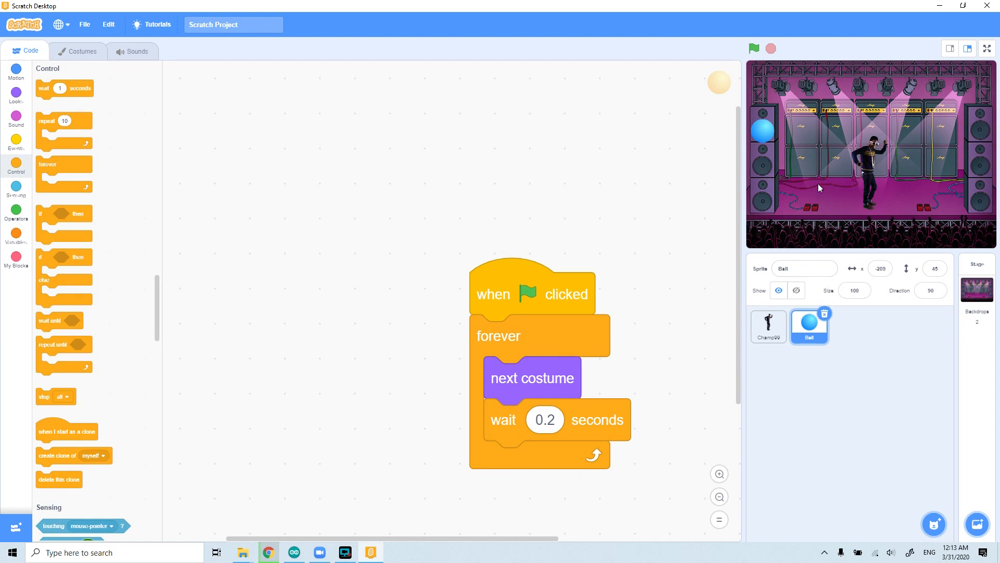
mouse_move(982, 186)
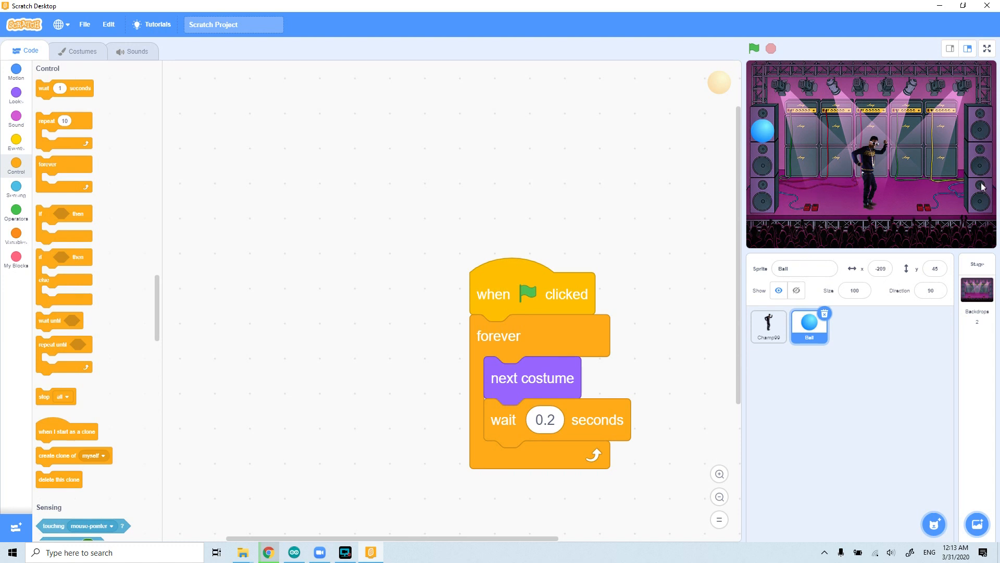
mouse_move(986, 150)
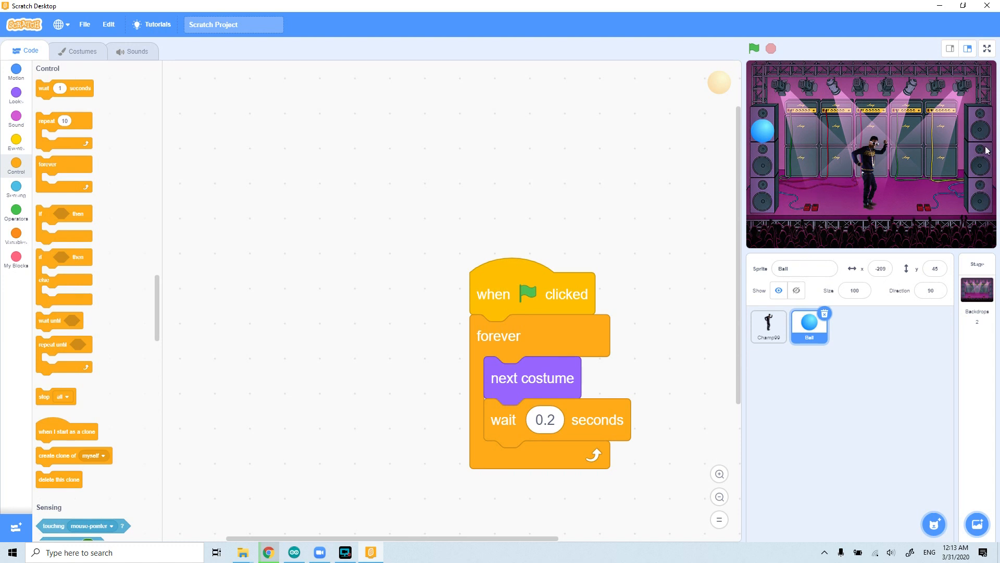
mouse_move(918, 193)
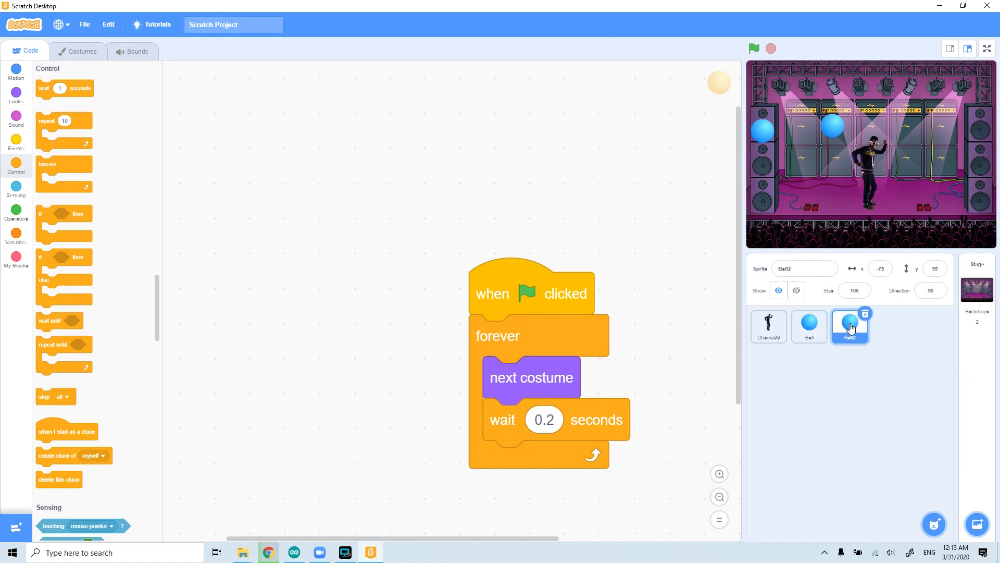
Duplicate the Ball sprite and place balls on the left and right speaker stacks
right_click(849, 326)
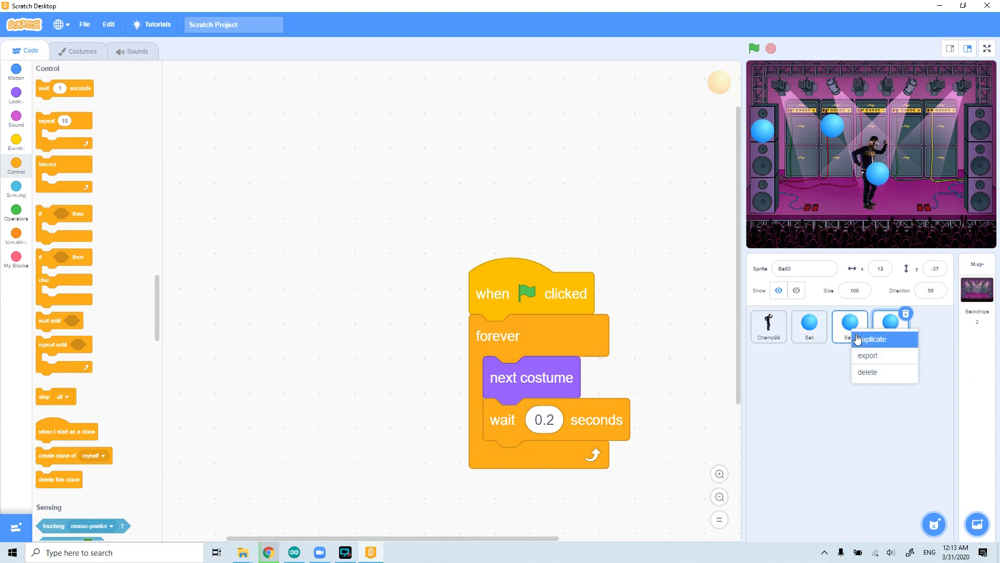
click(874, 339)
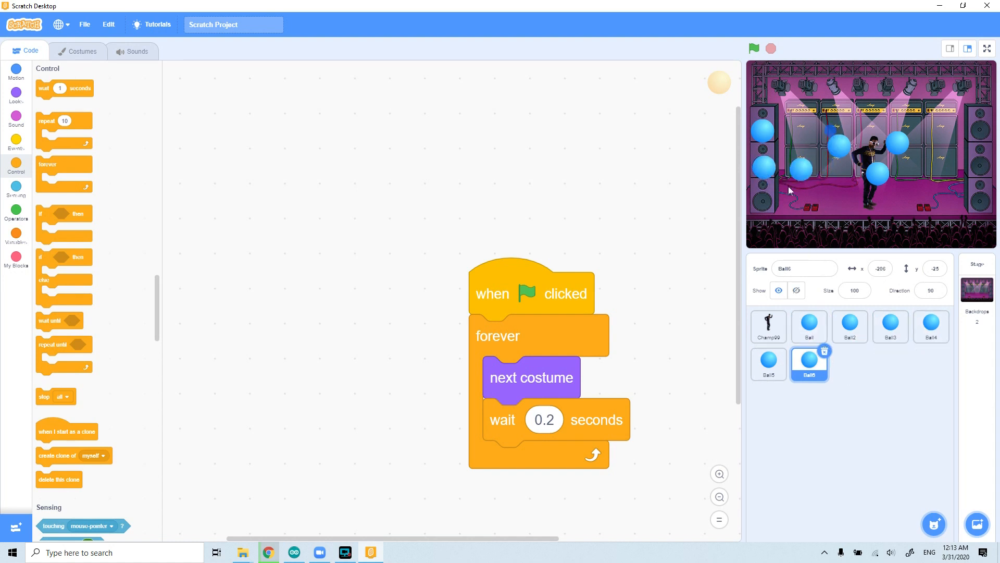
click(849, 326)
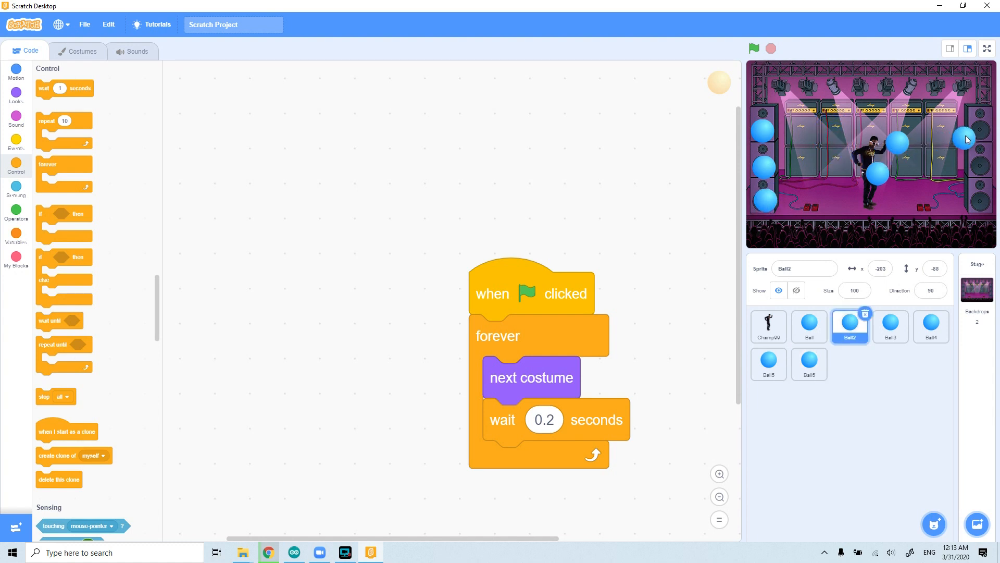
click(930, 325)
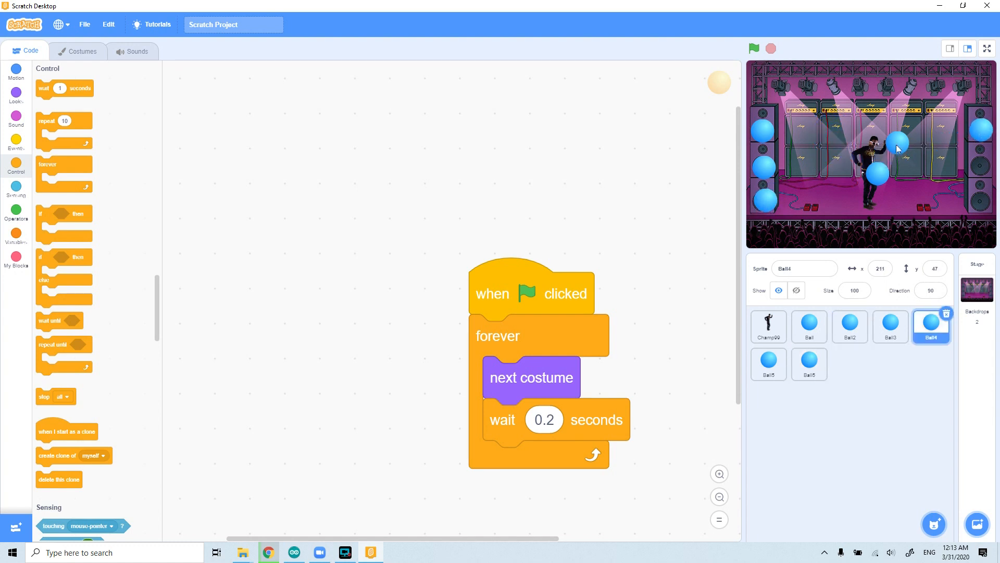
click(768, 364)
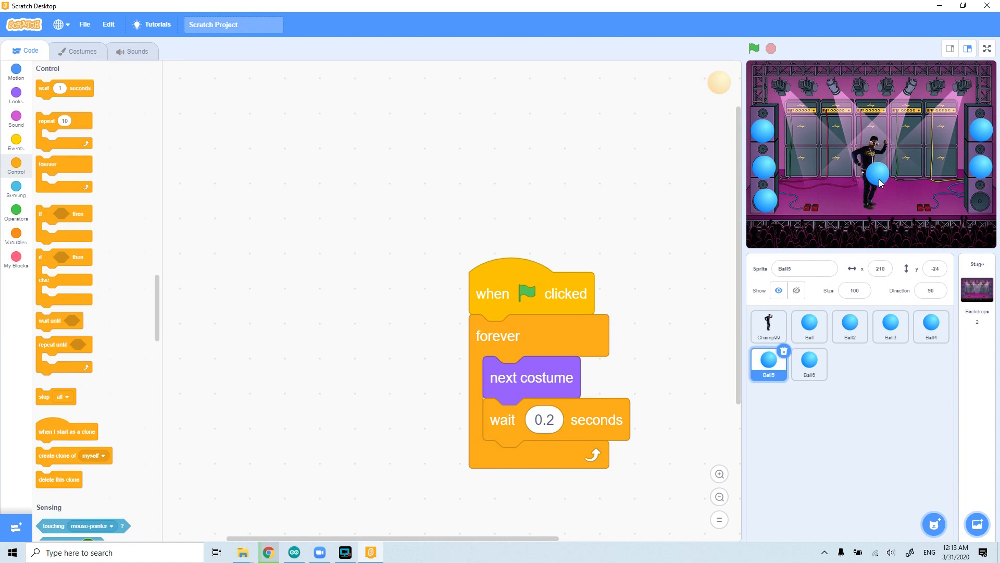
click(890, 326)
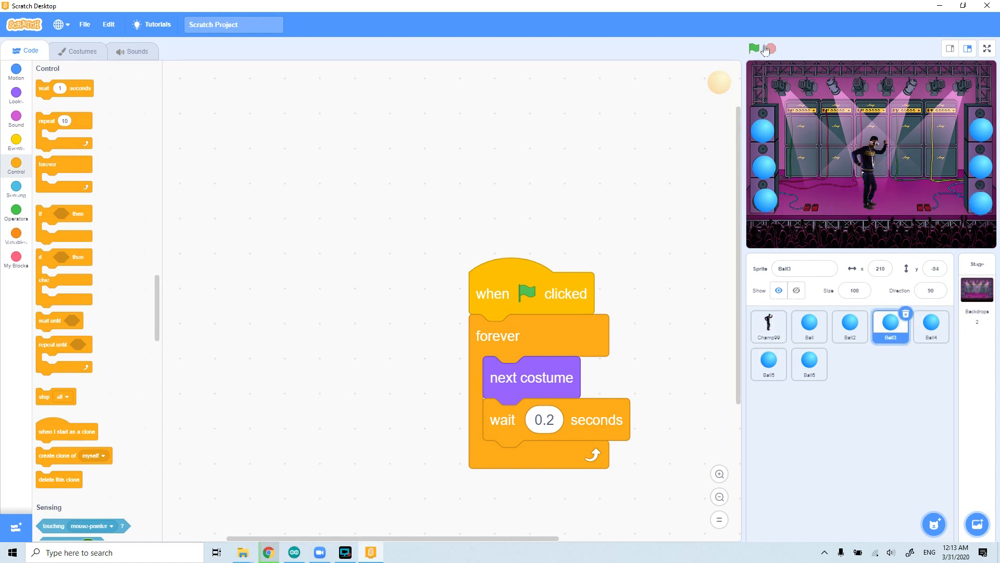
click(754, 48)
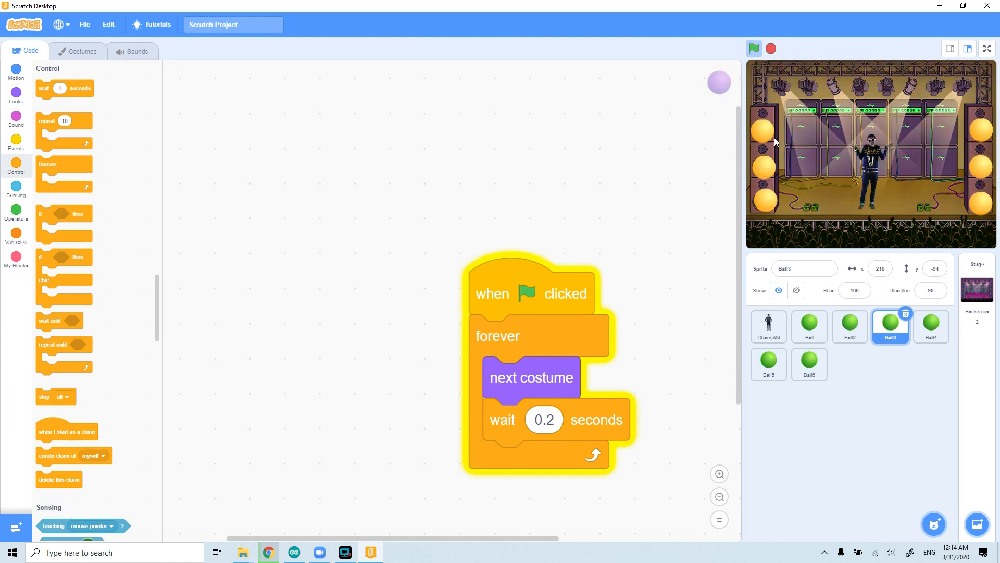
click(753, 48)
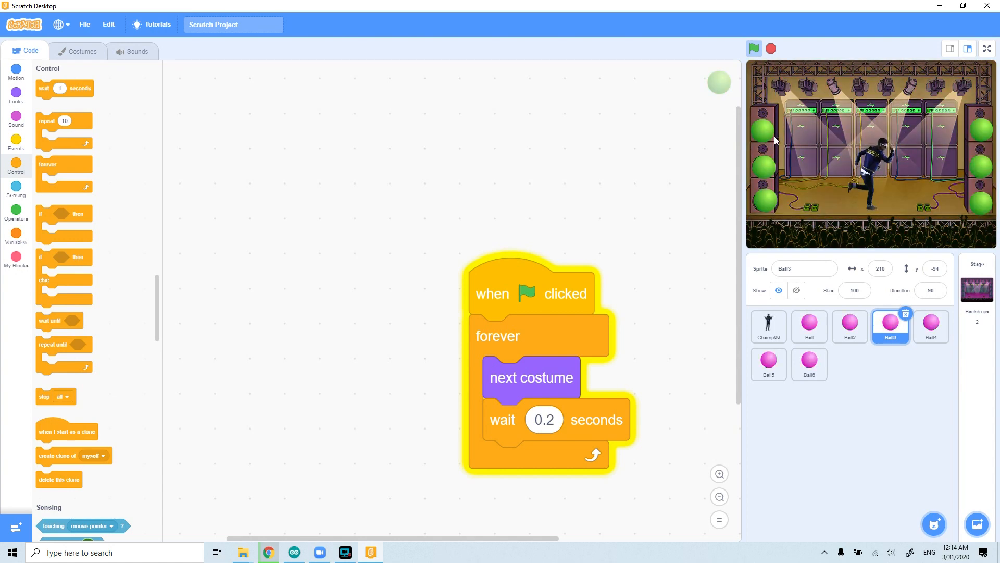
click(754, 48)
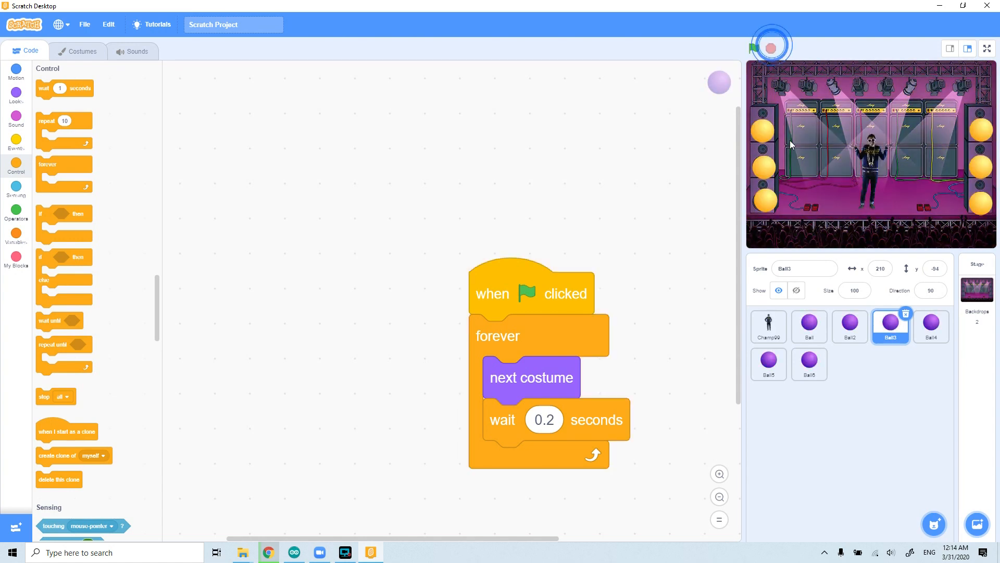
click(753, 48)
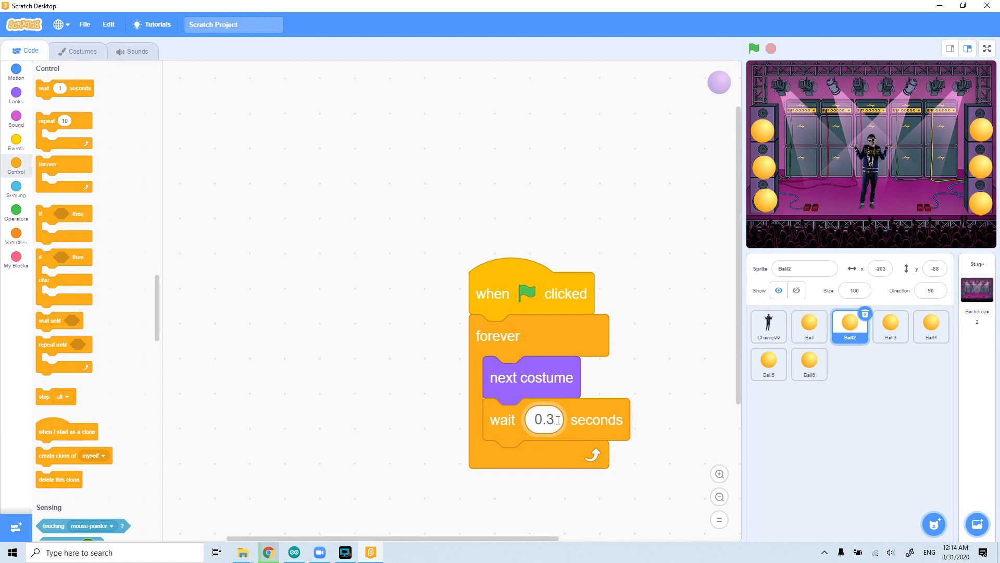
Set Ball3's wait time to 0.1 and select Ball4's wait block
click(890, 327)
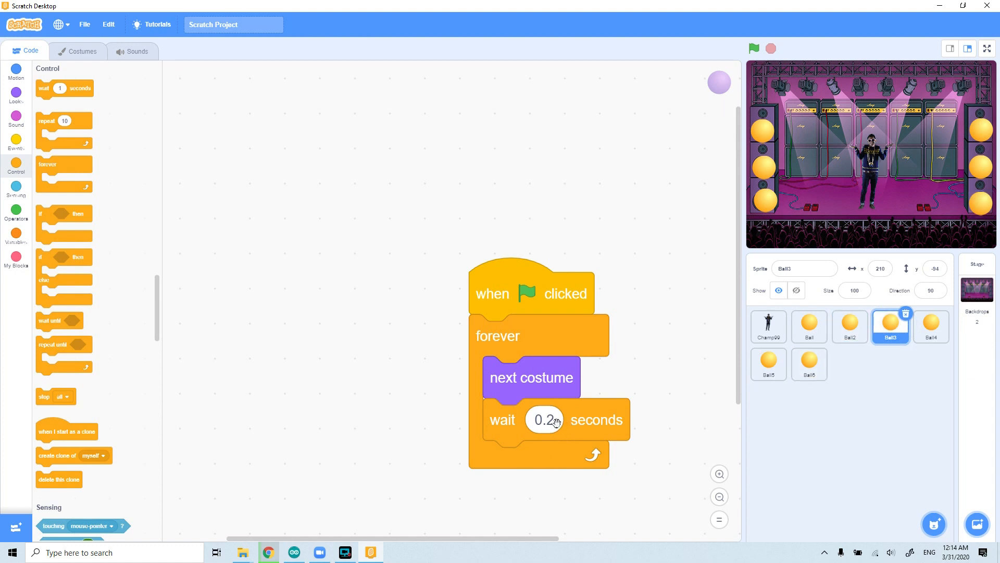
click(543, 419)
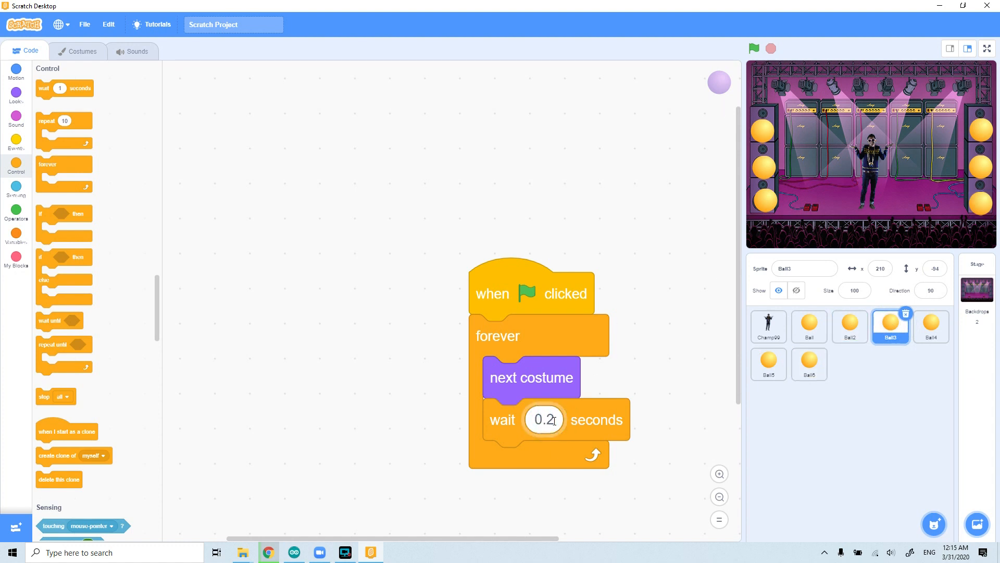
text(0.1)
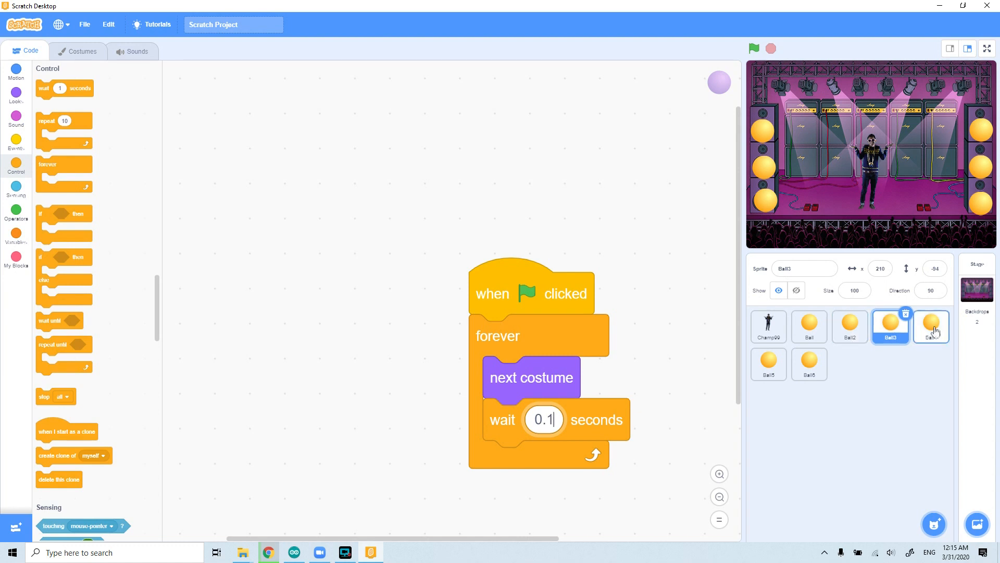
click(931, 325)
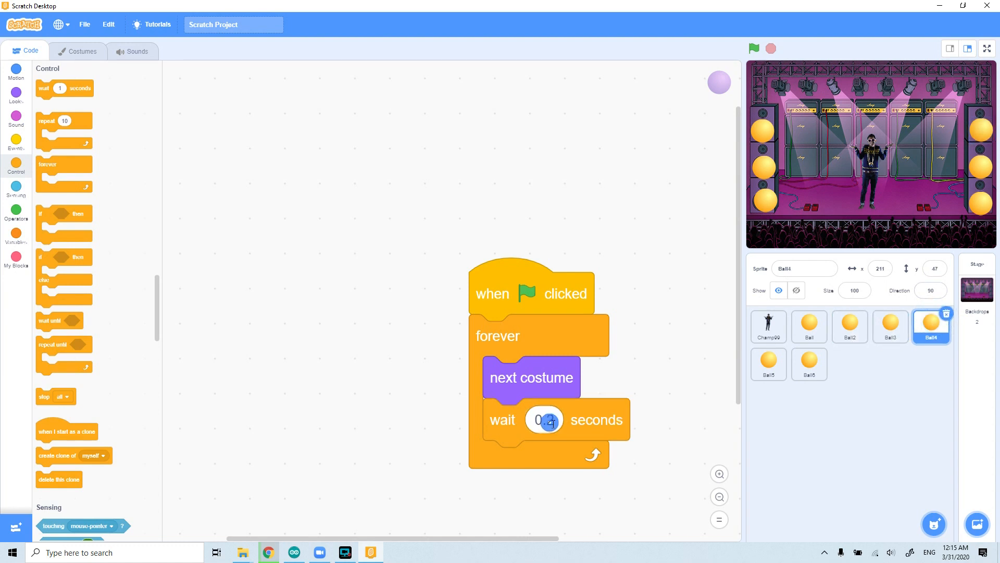
click(542, 420)
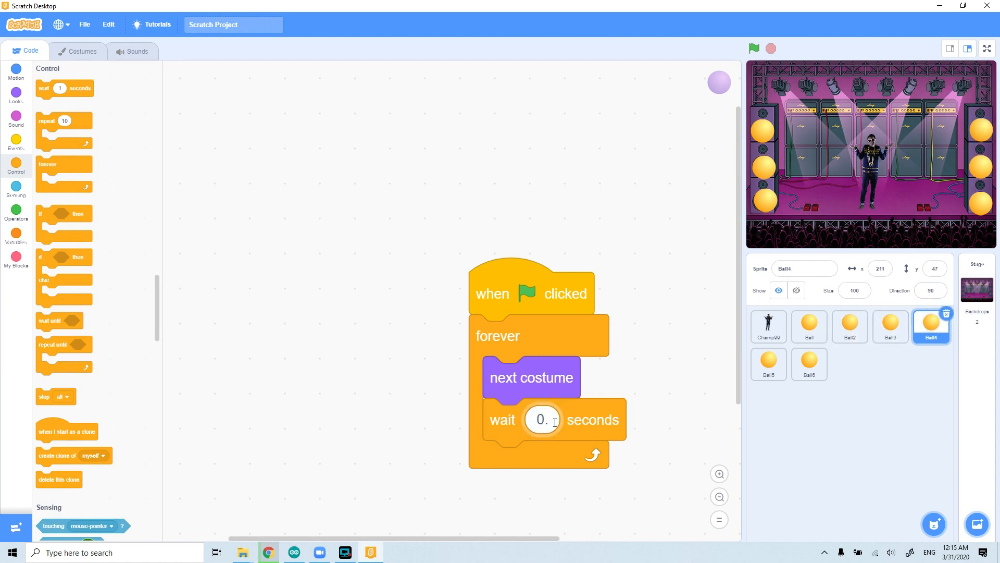
Set Ball5's wait time to 0.5 and Ball6's to 0.6
click(768, 364)
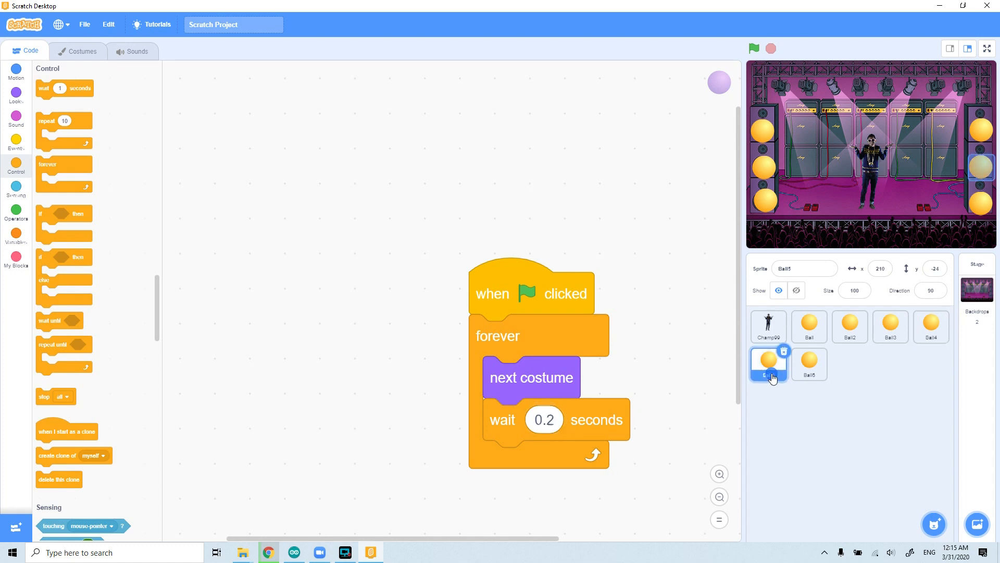
click(544, 419)
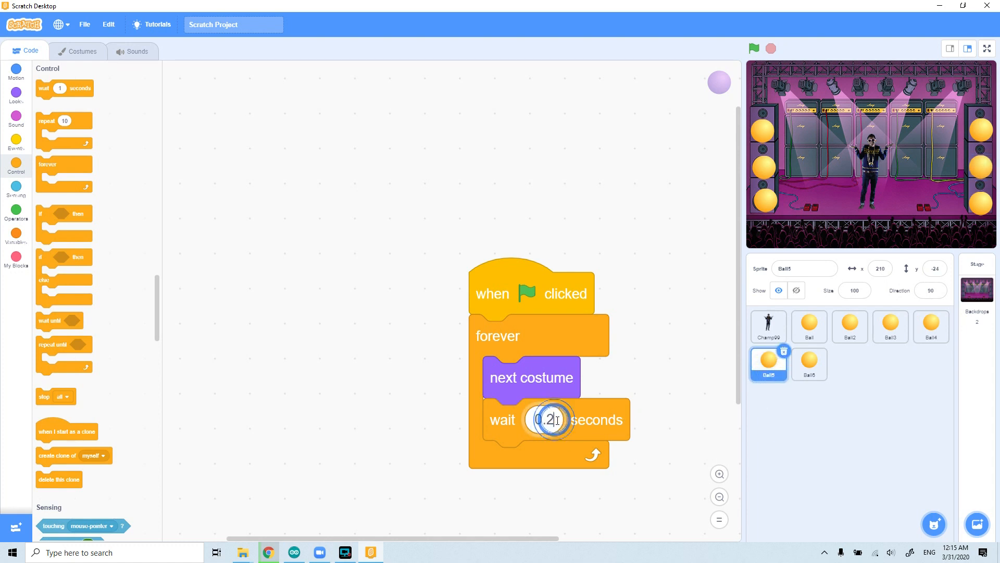
text(0.5)
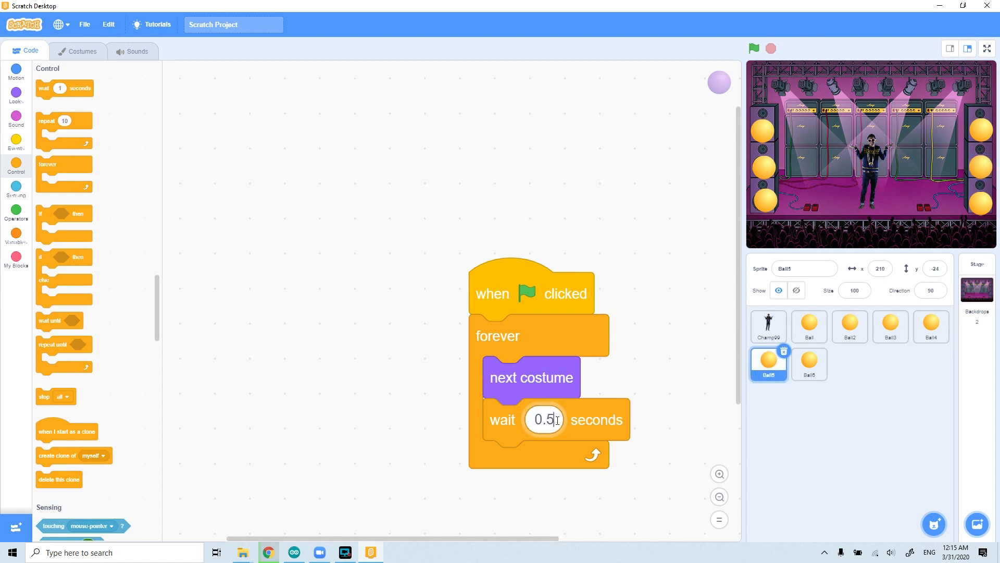
click(809, 364)
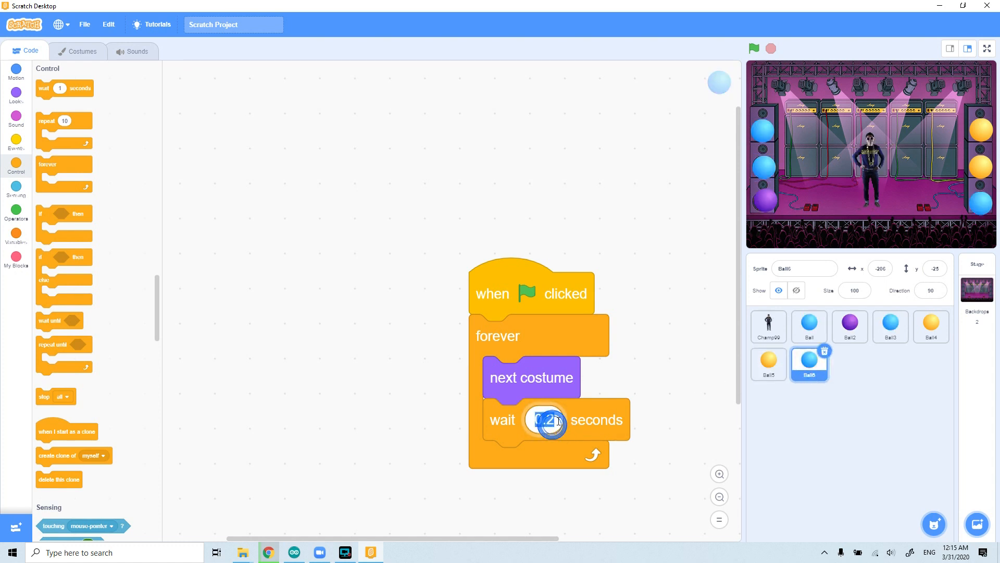
text(0.6)
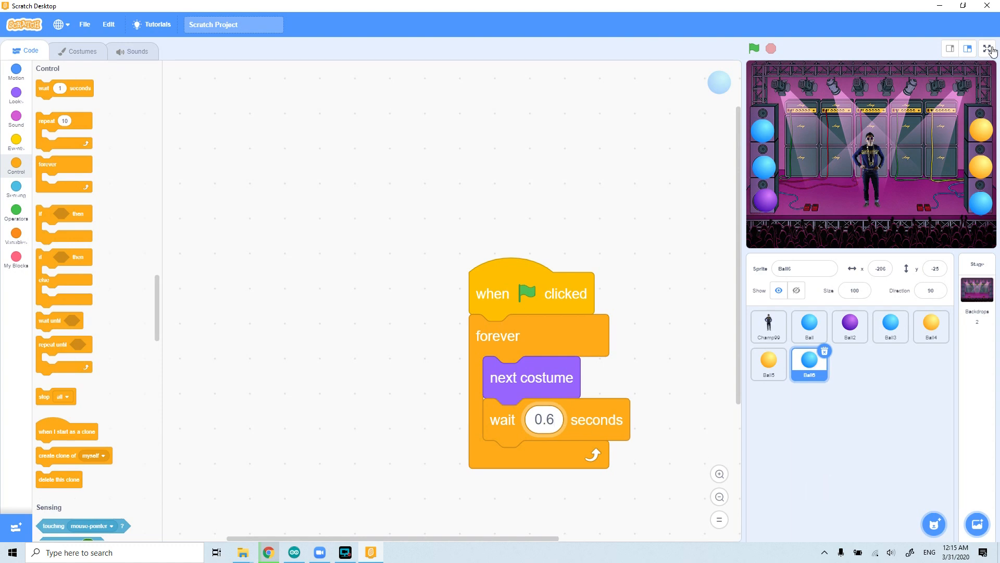
Show the stage full screen and start the concert animation
click(992, 48)
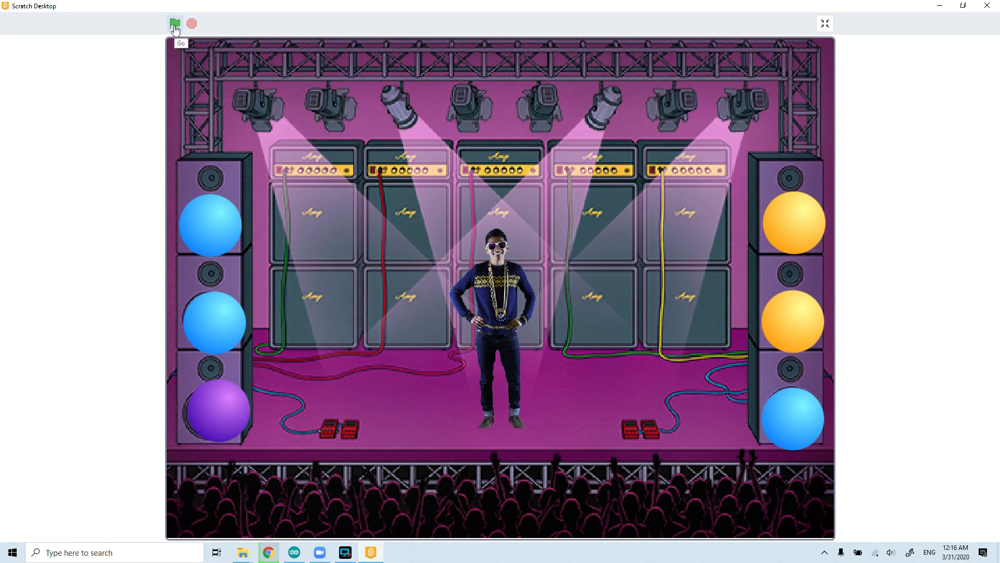
click(174, 23)
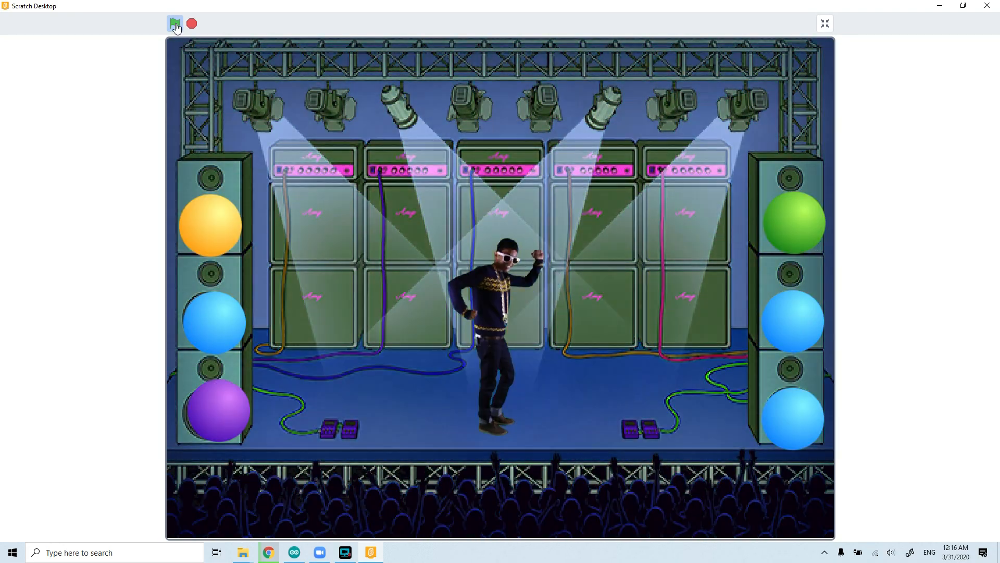
click(175, 23)
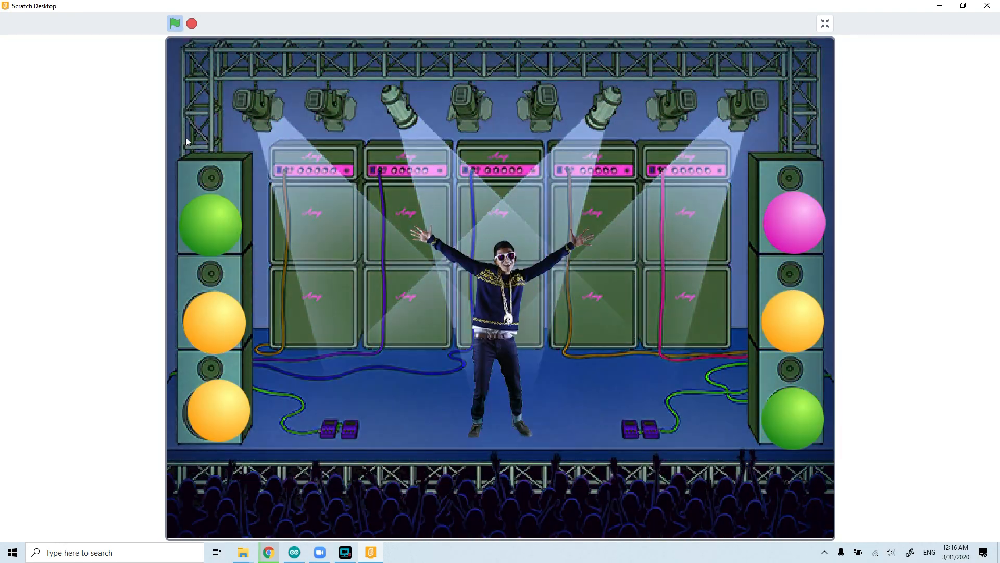